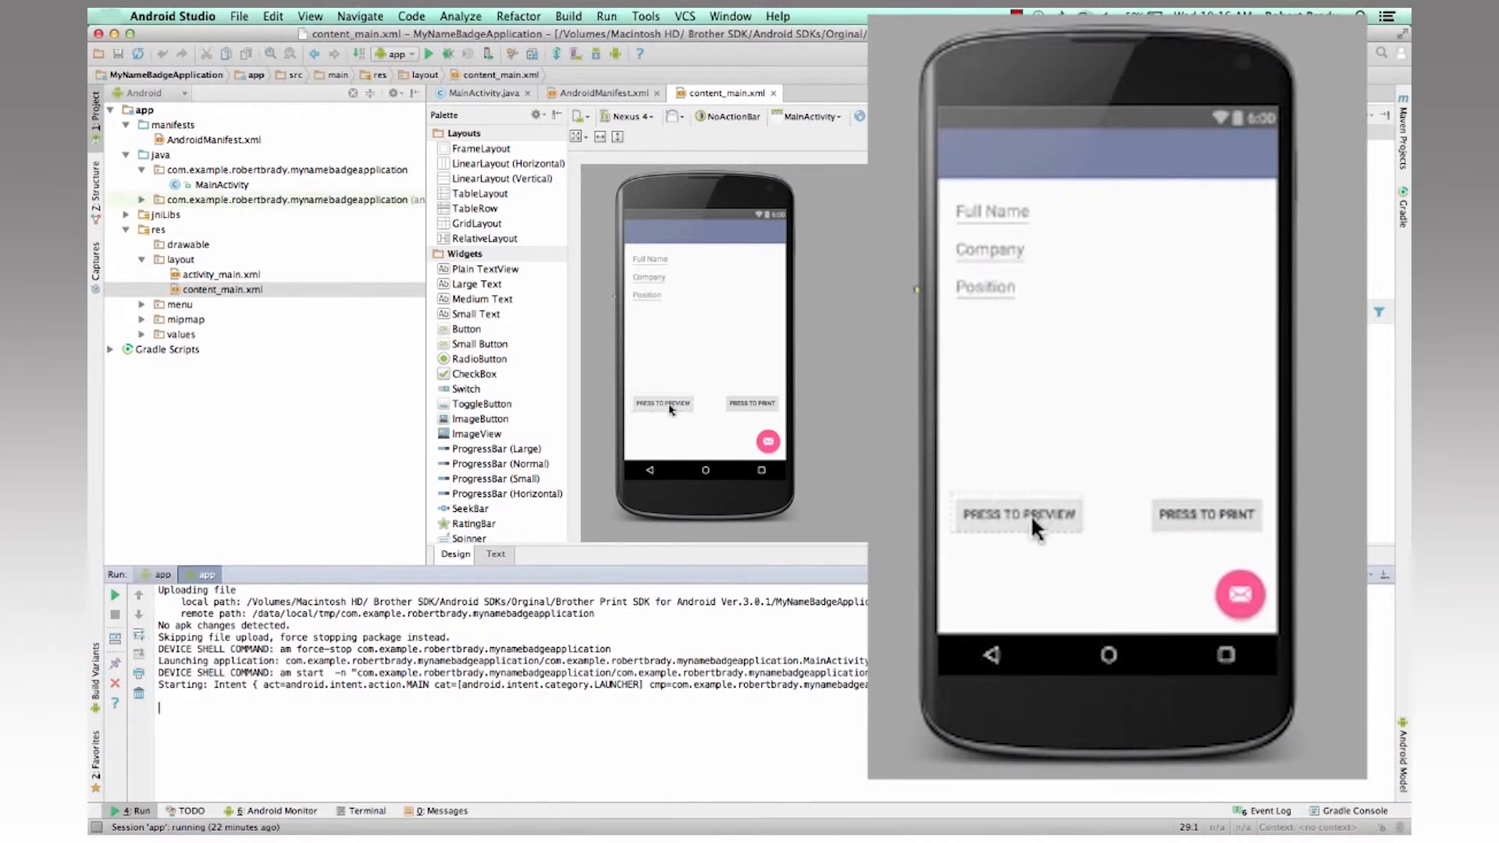
pyautogui.moveTo(1148, 522)
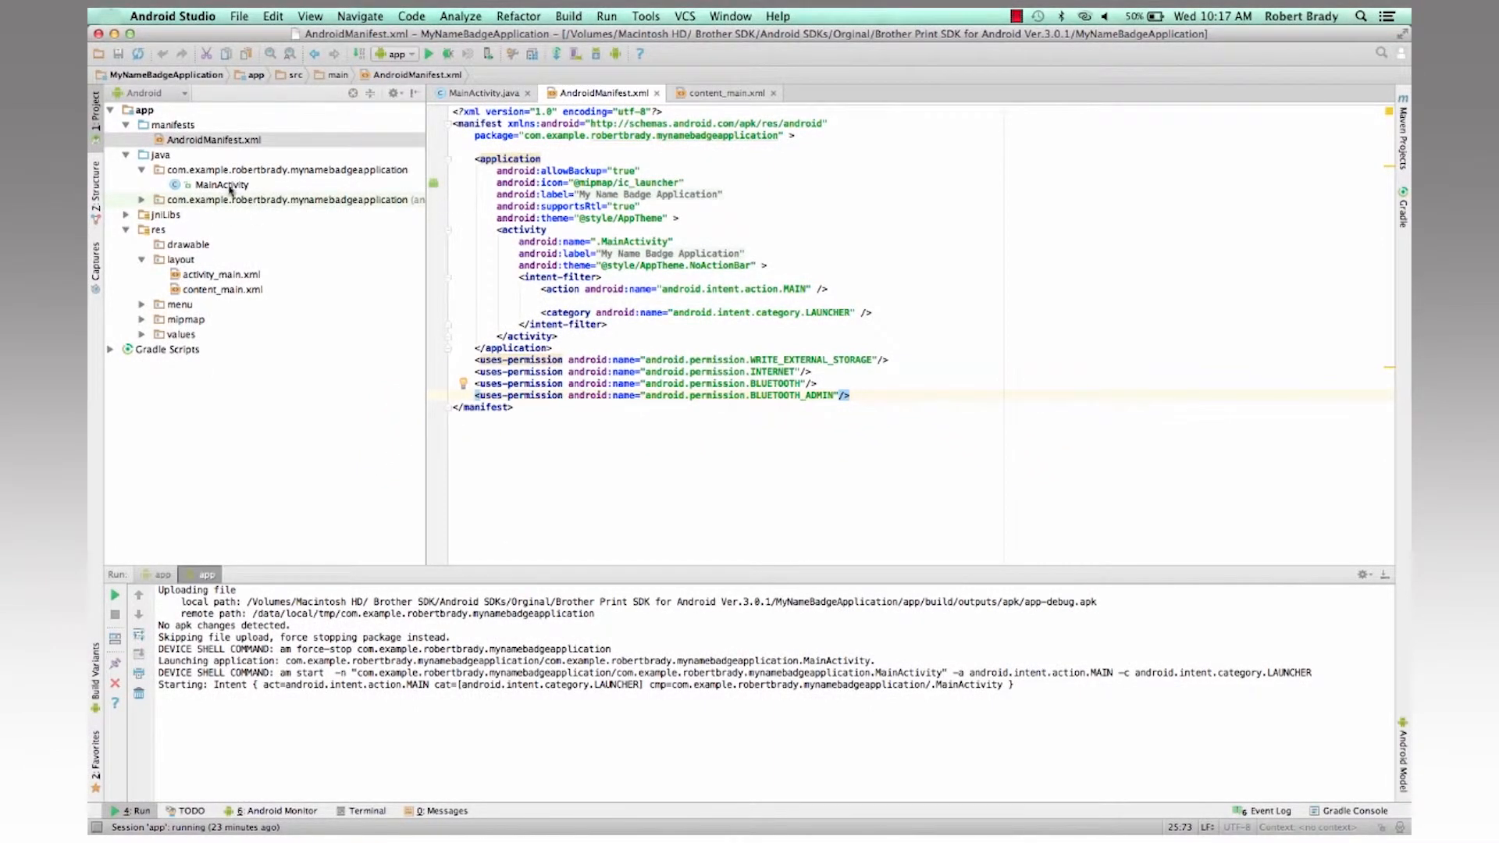
# Show MainActivity's onButtonPreviewClick, which renders the name, company and position fields into an ImageView bitmap.
pyautogui.click(481, 92)
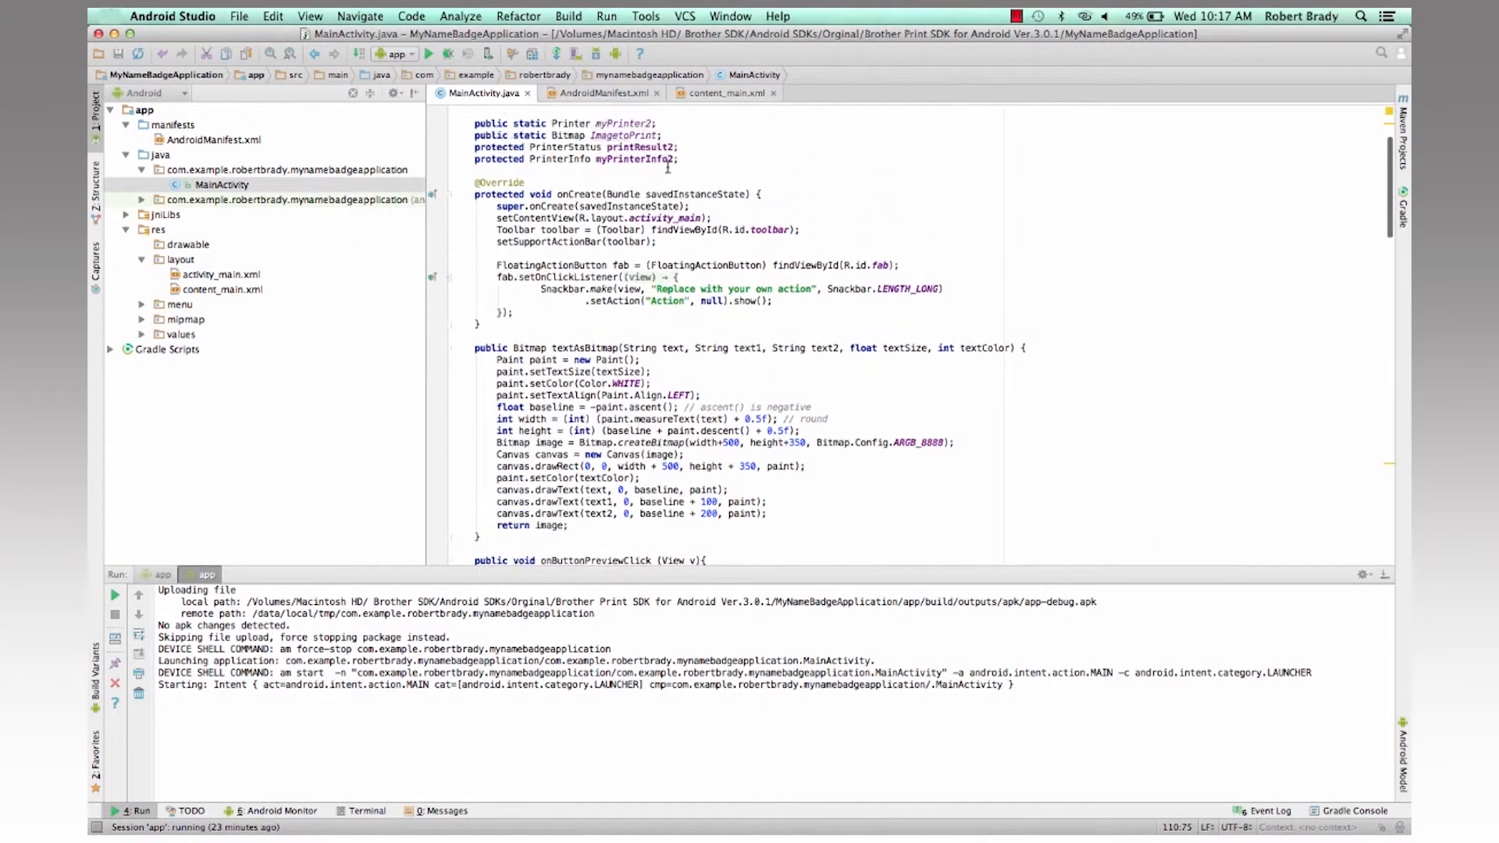
pyautogui.scroll(-3)
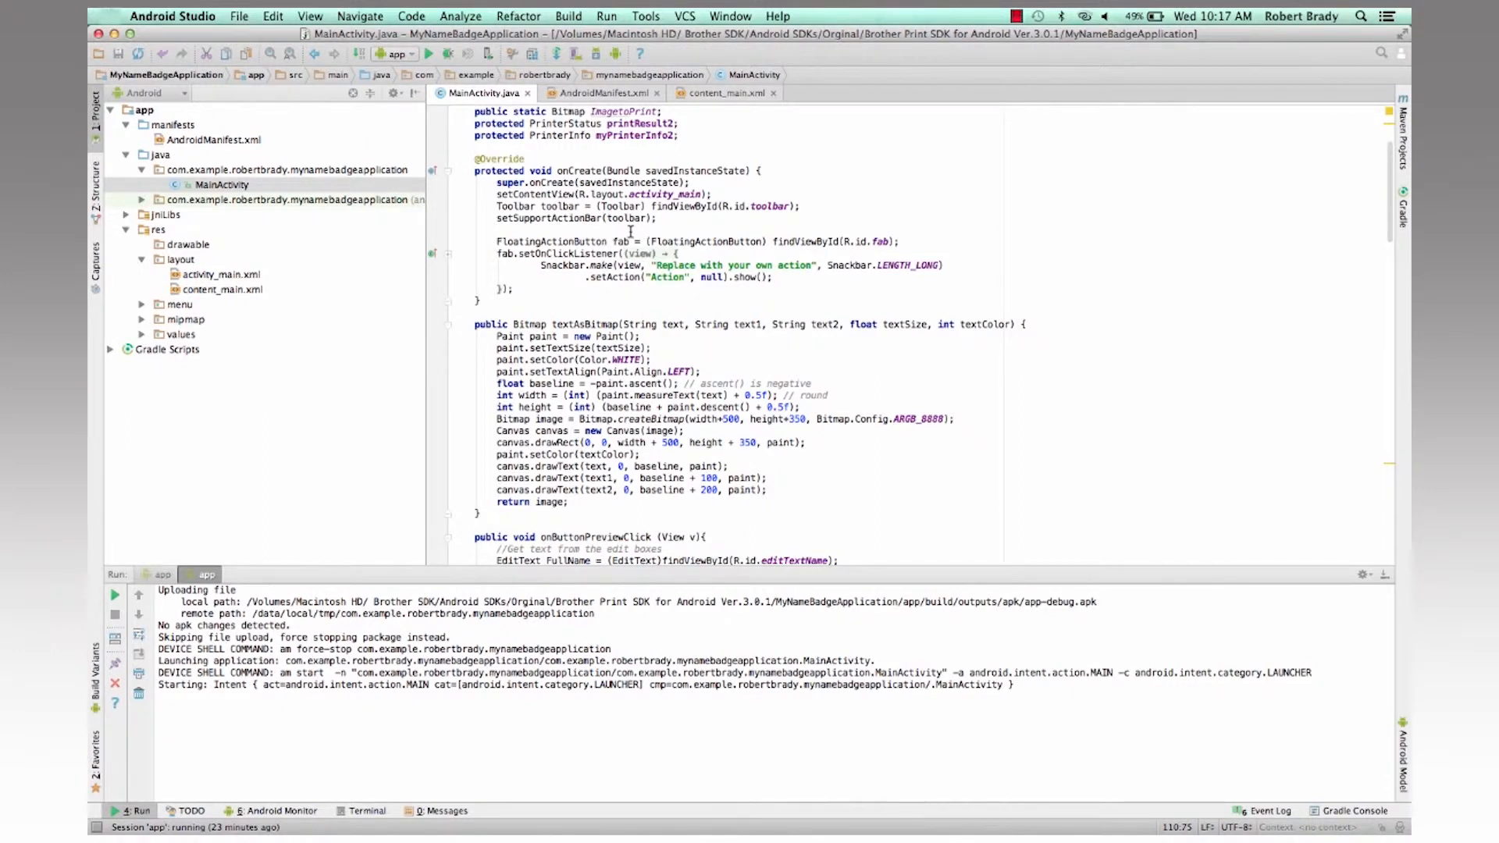
pyautogui.scroll(-3)
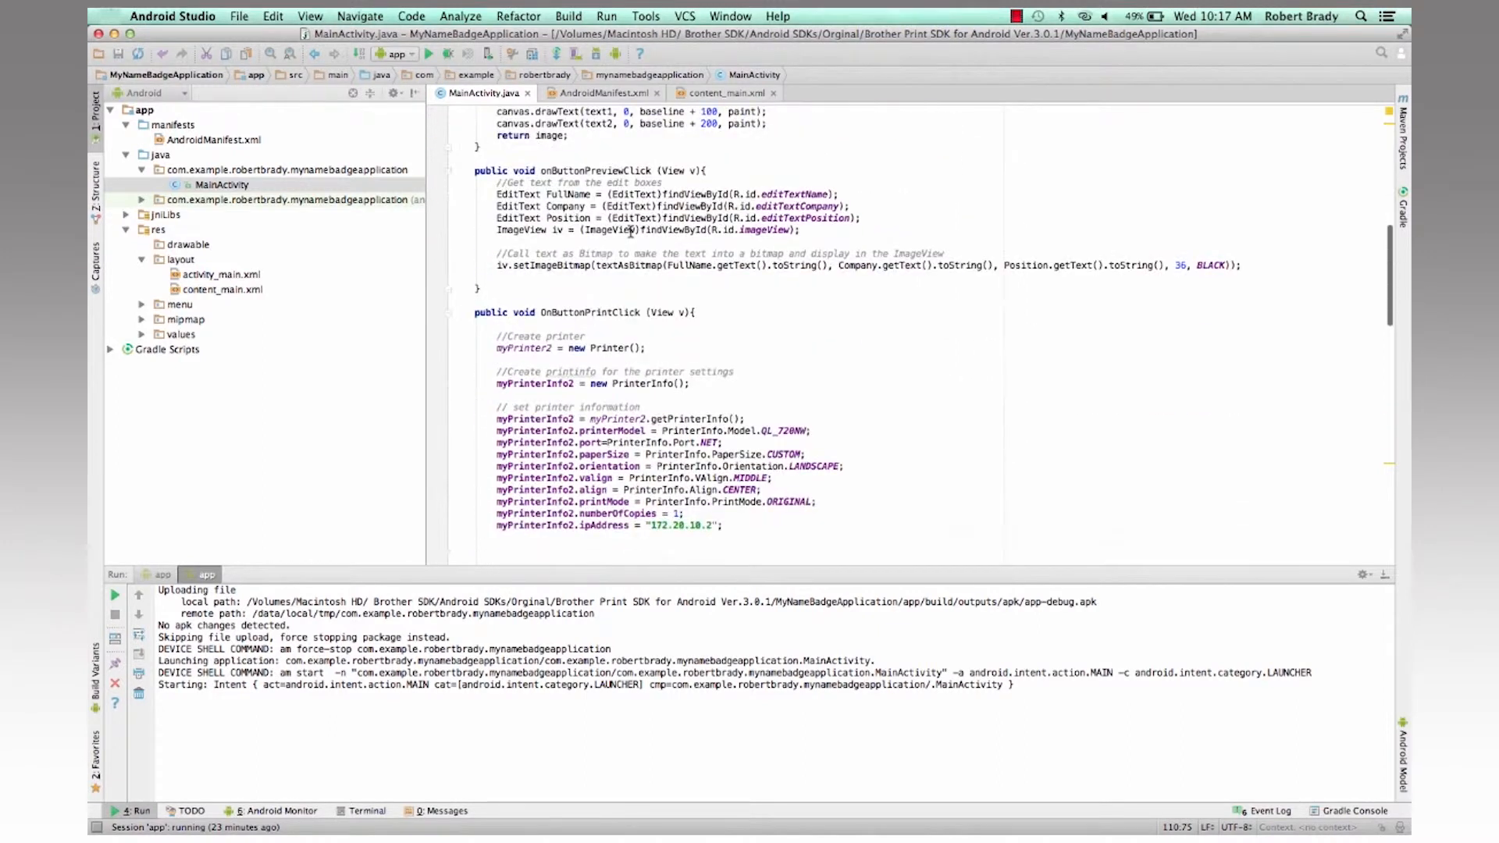
pyautogui.scroll(-3)
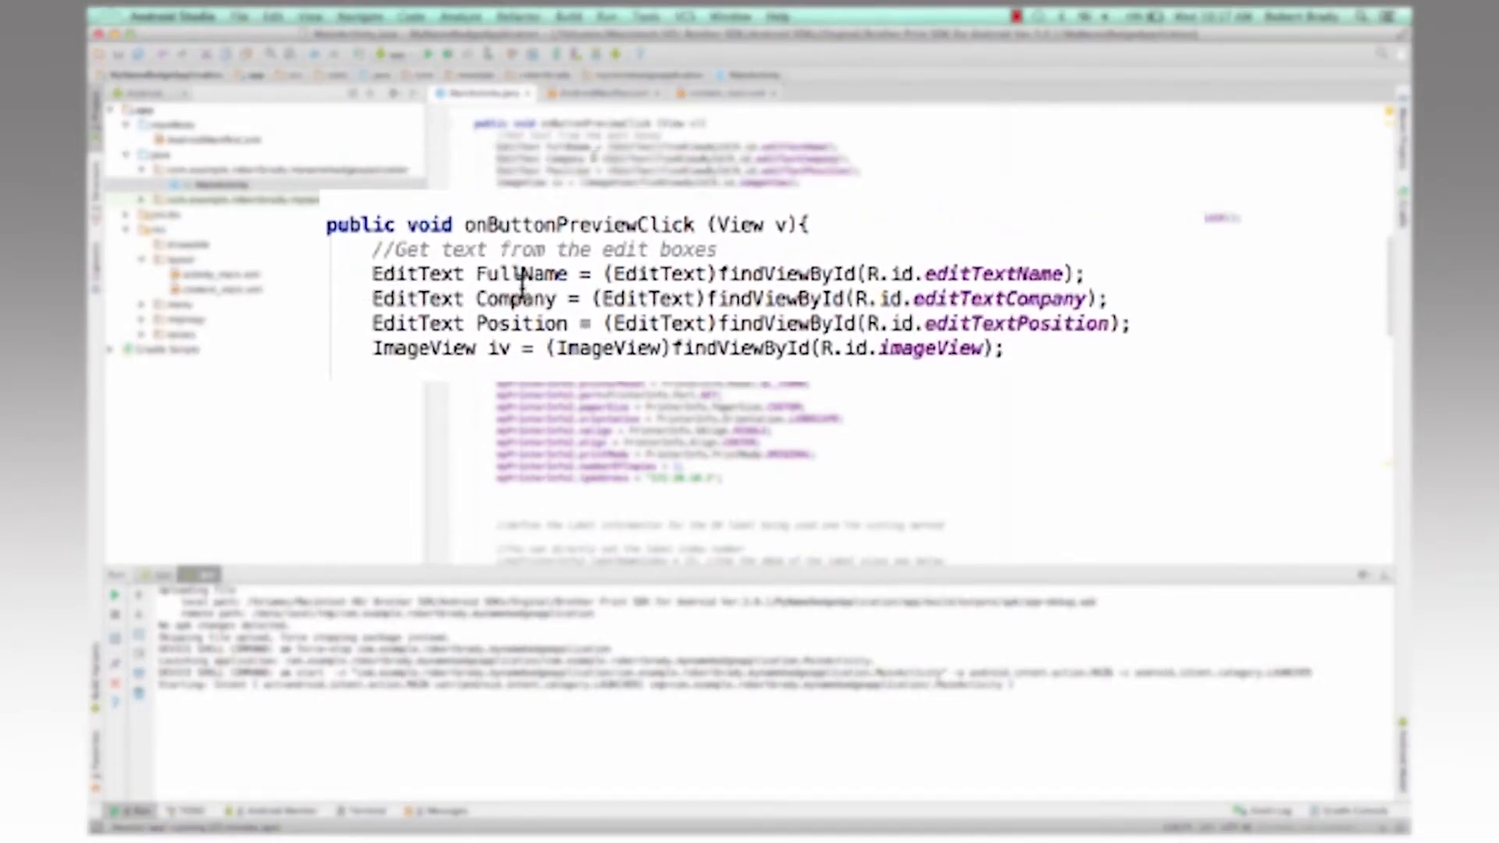
pyautogui.moveTo(833, 272)
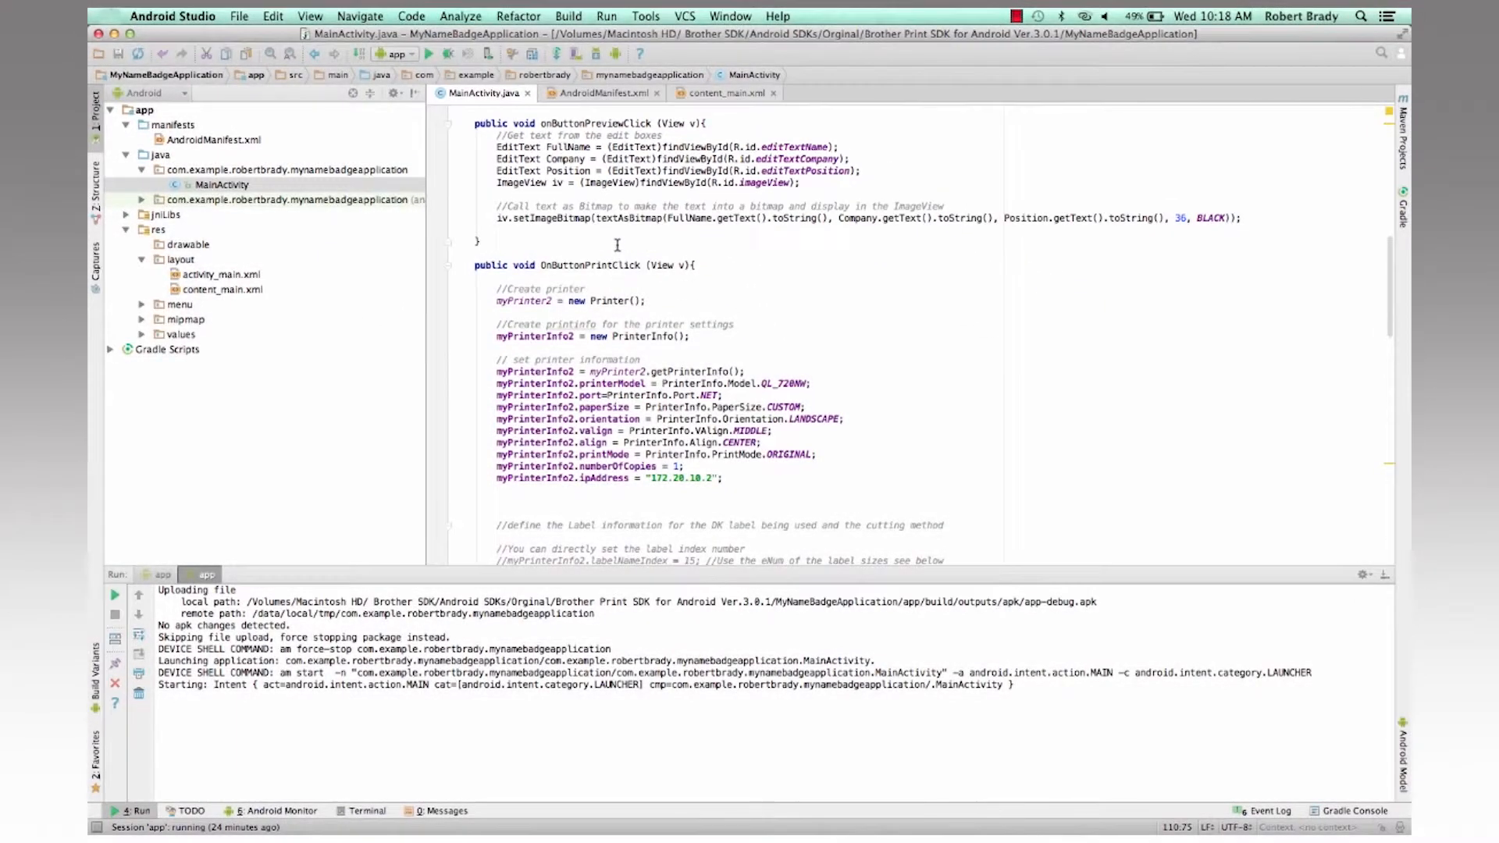
pyautogui.scroll(-3)
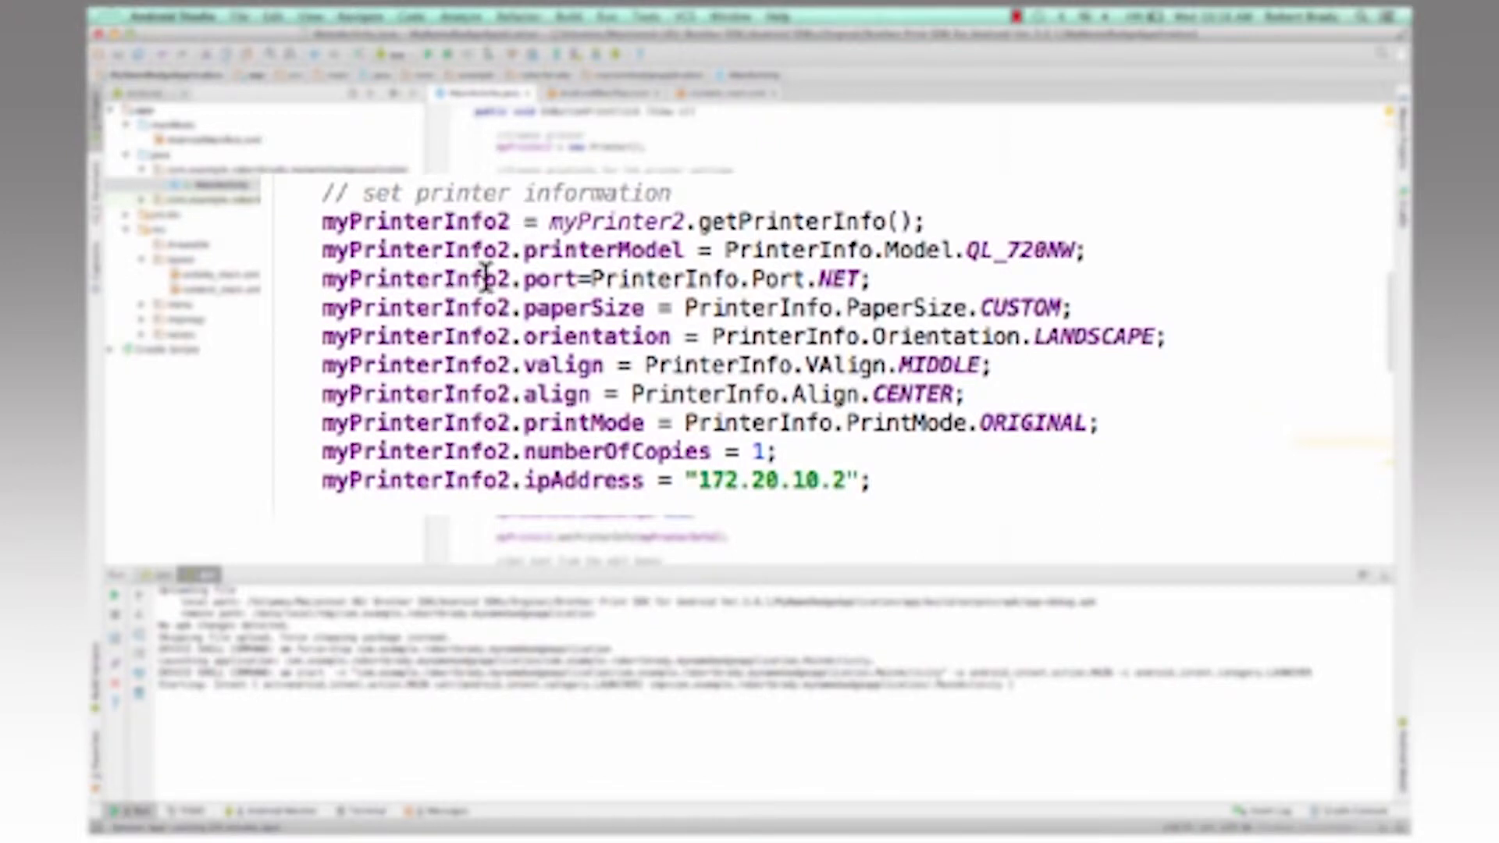
pyautogui.moveTo(1042, 258)
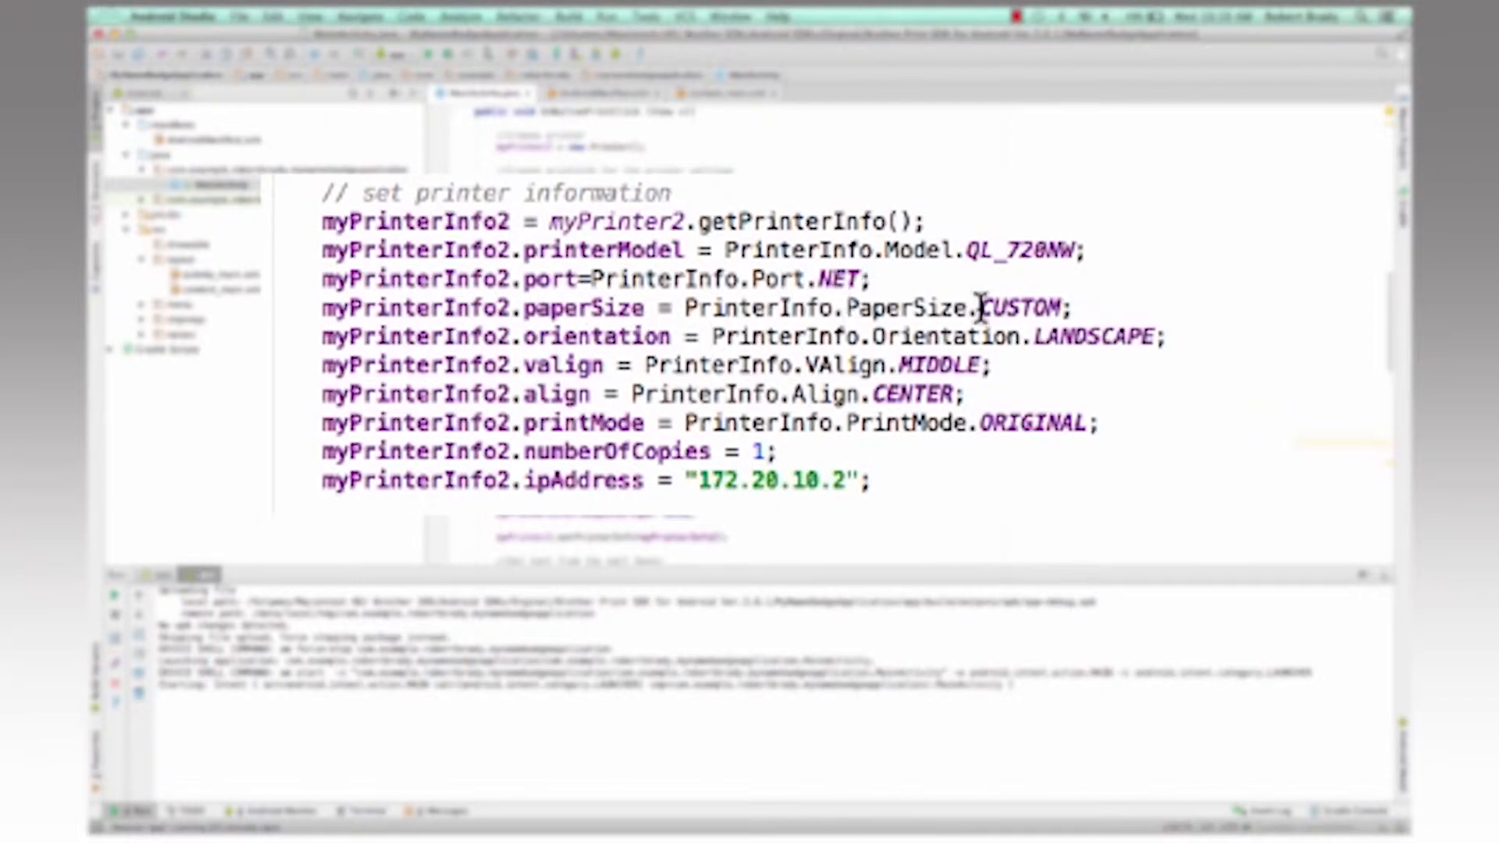
pyautogui.moveTo(956, 338)
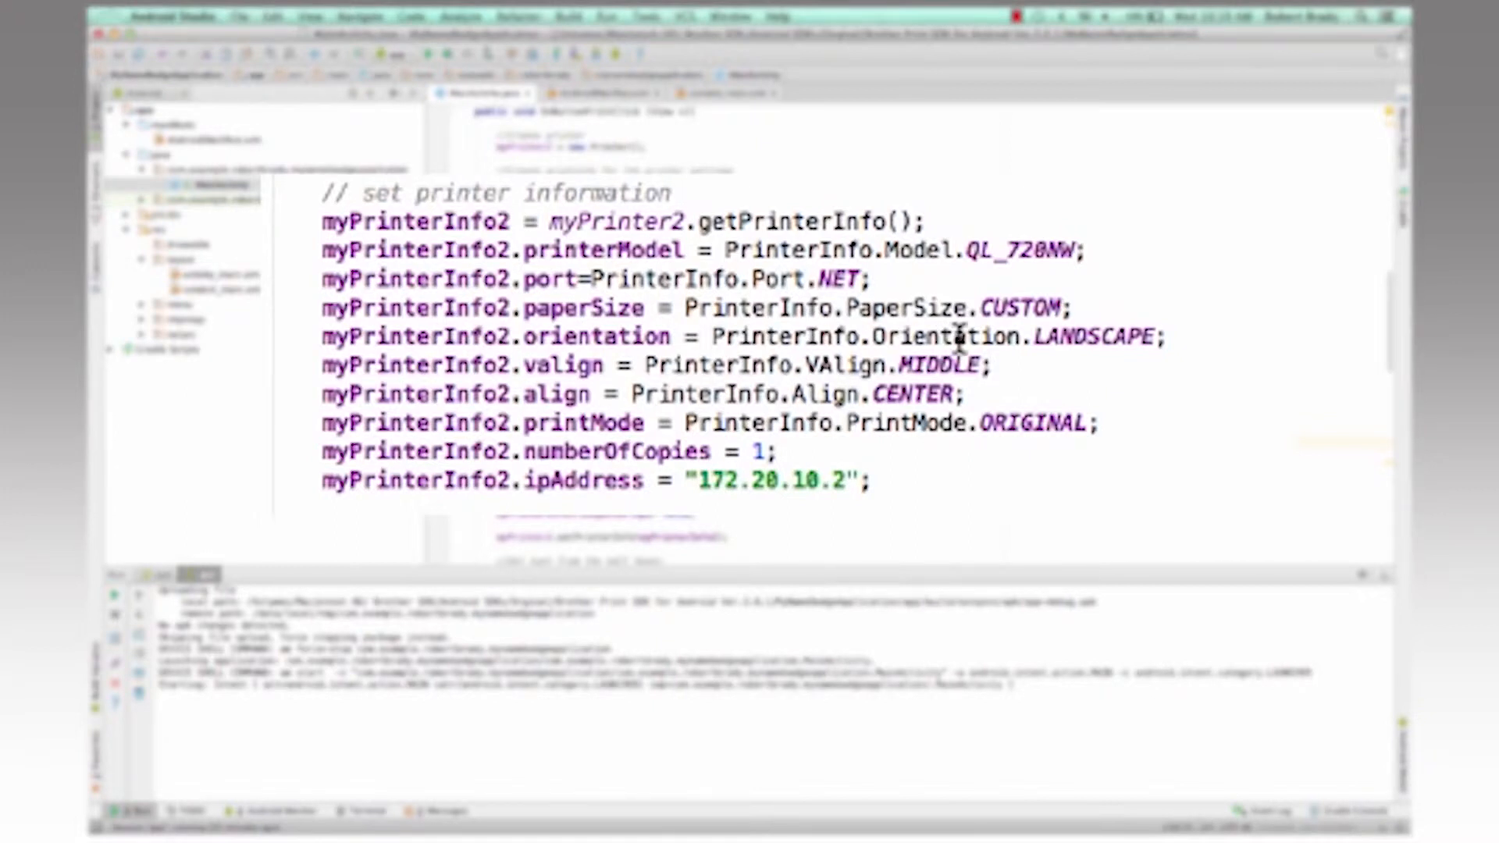
pyautogui.moveTo(741, 373)
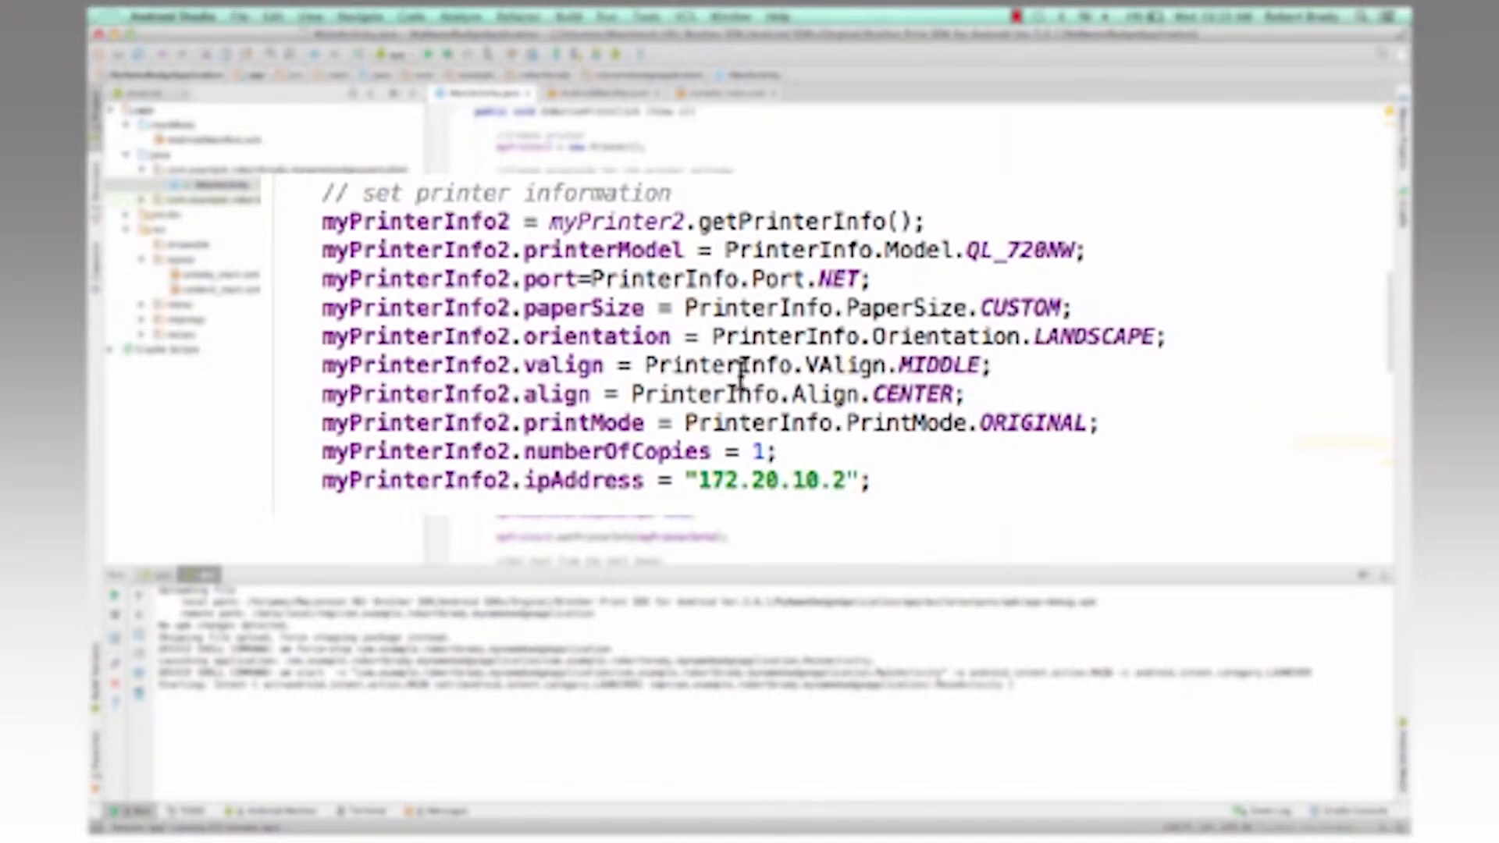
pyautogui.moveTo(914, 392)
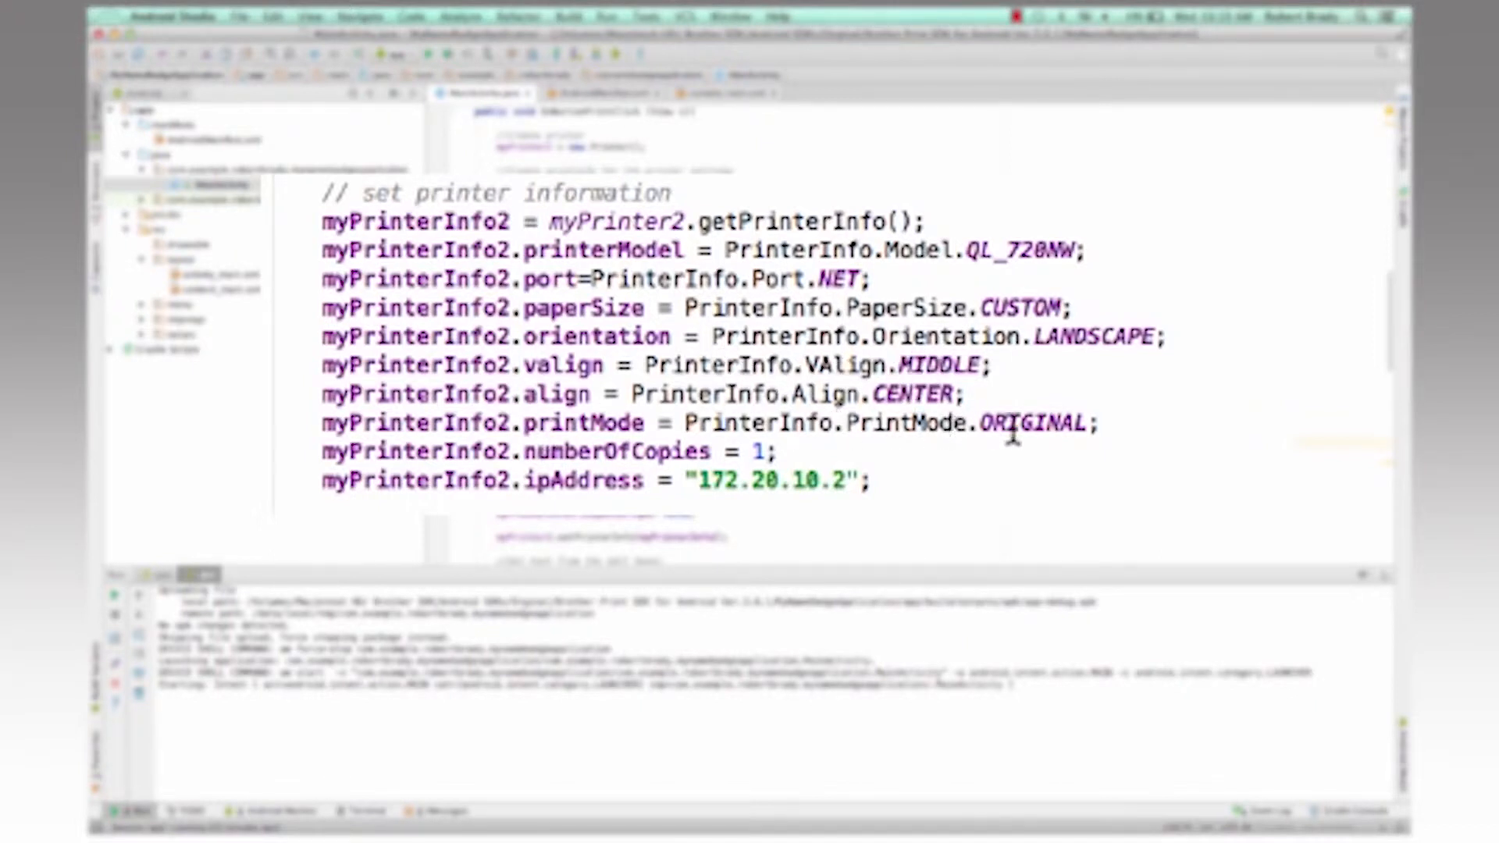
pyautogui.moveTo(1104, 440)
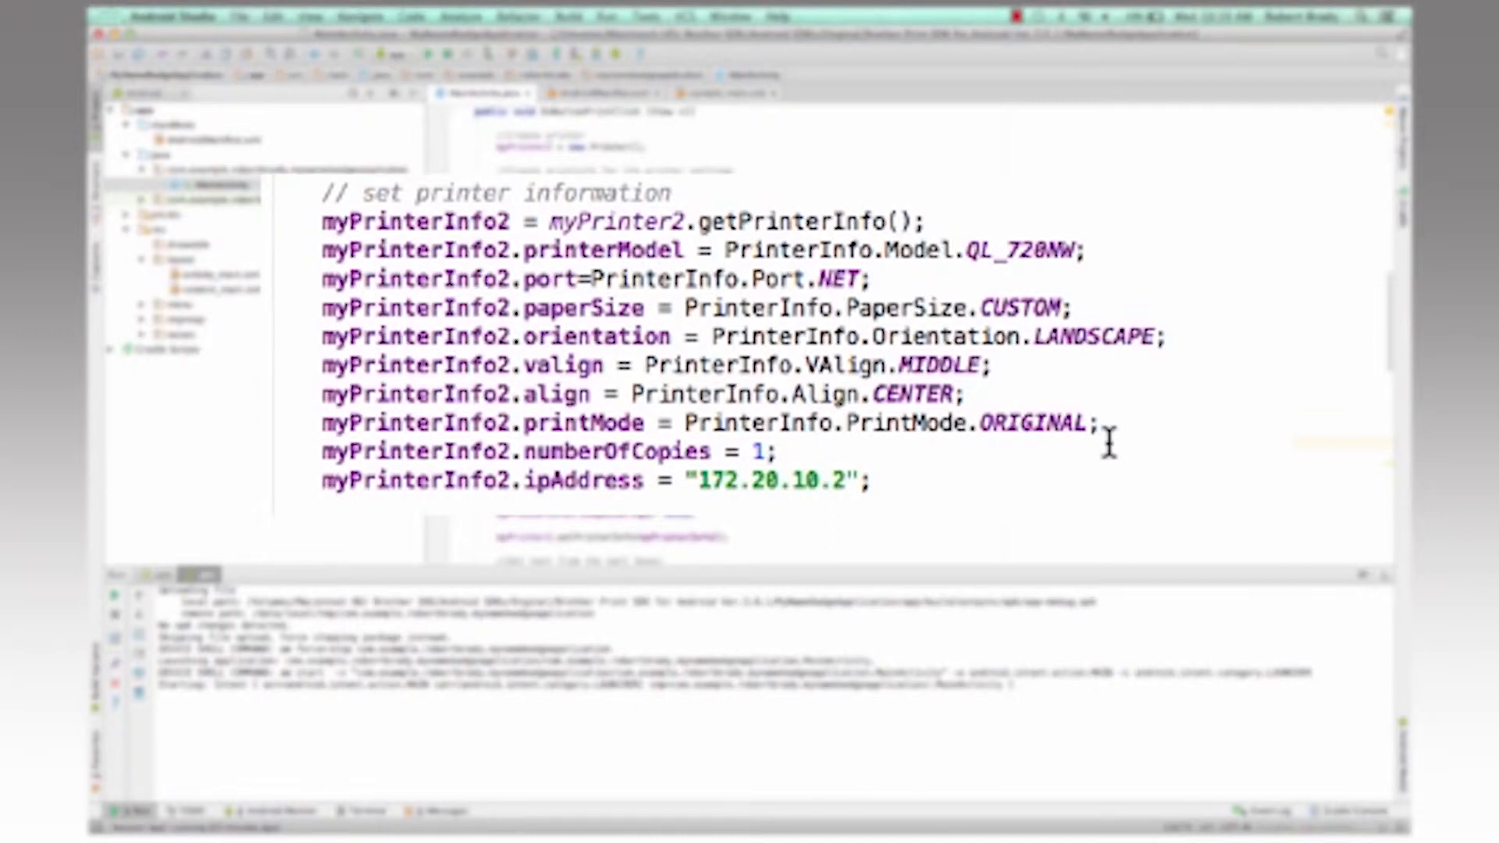
pyautogui.moveTo(865, 463)
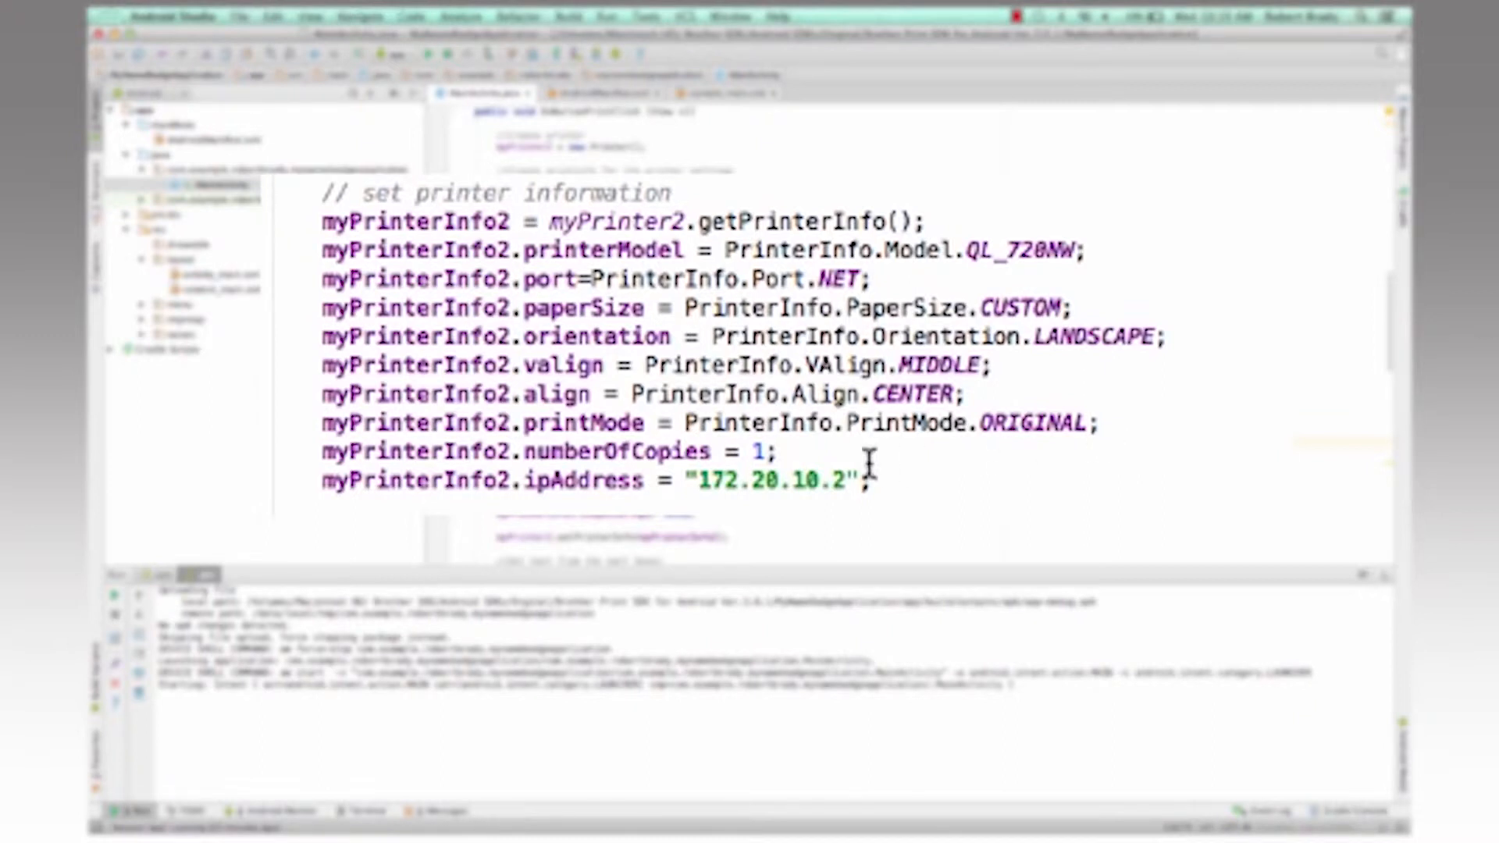
pyautogui.moveTo(775, 451)
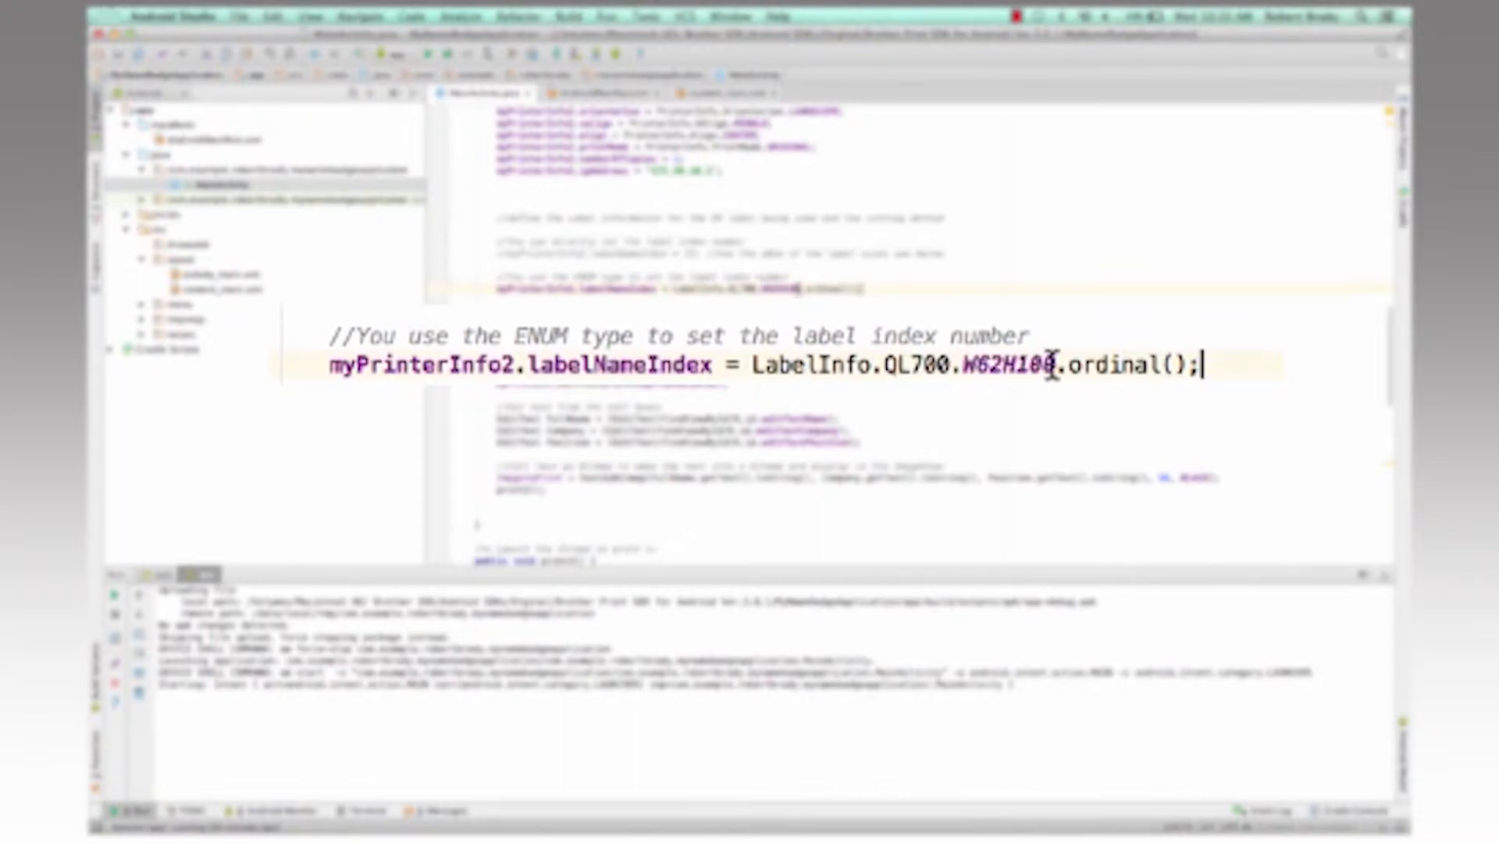
pyautogui.moveTo(600, 320)
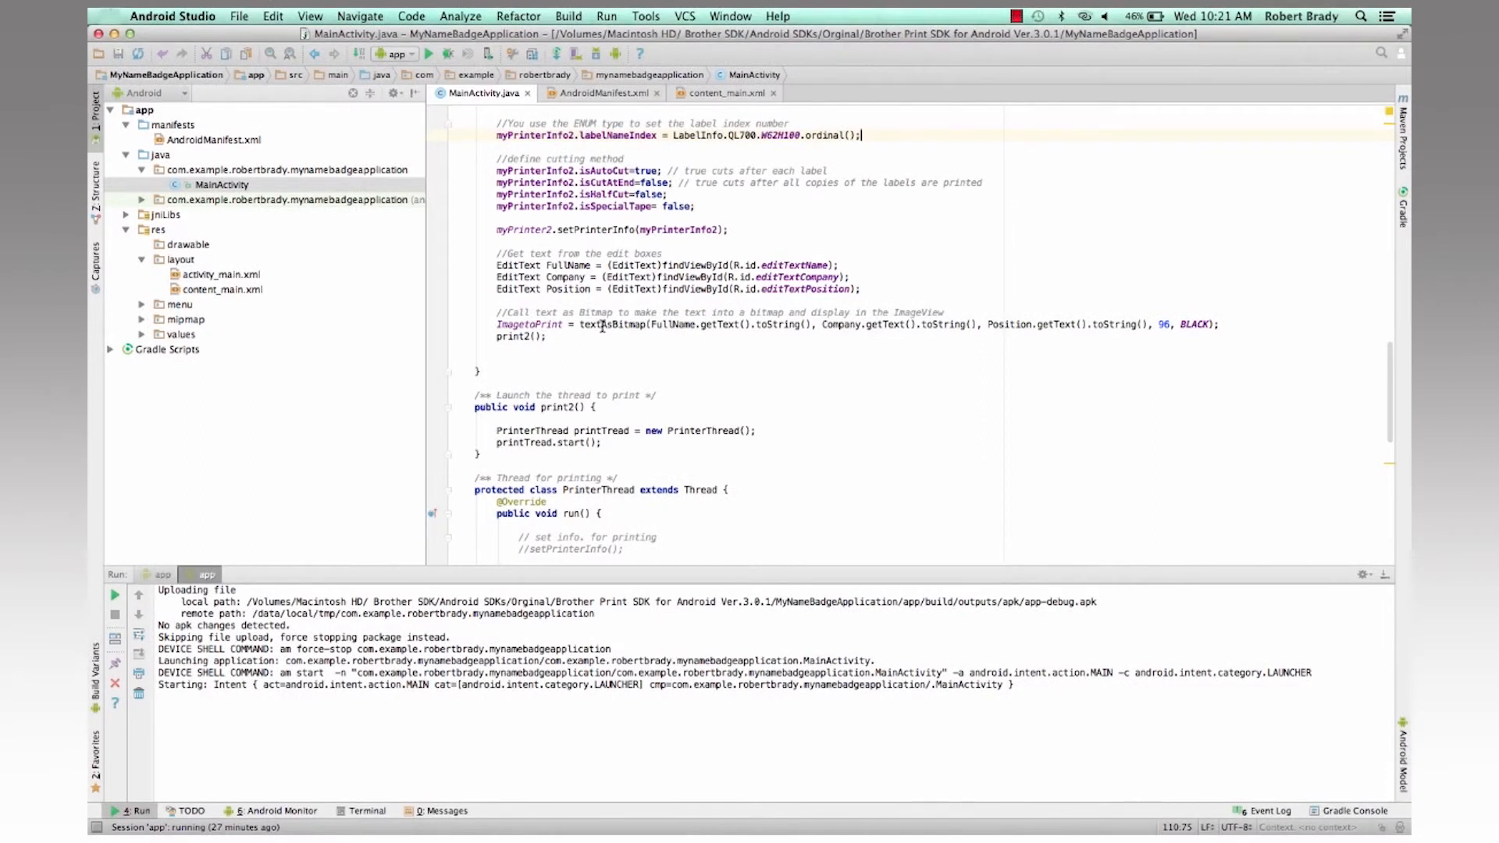
pyautogui.scroll(-3)
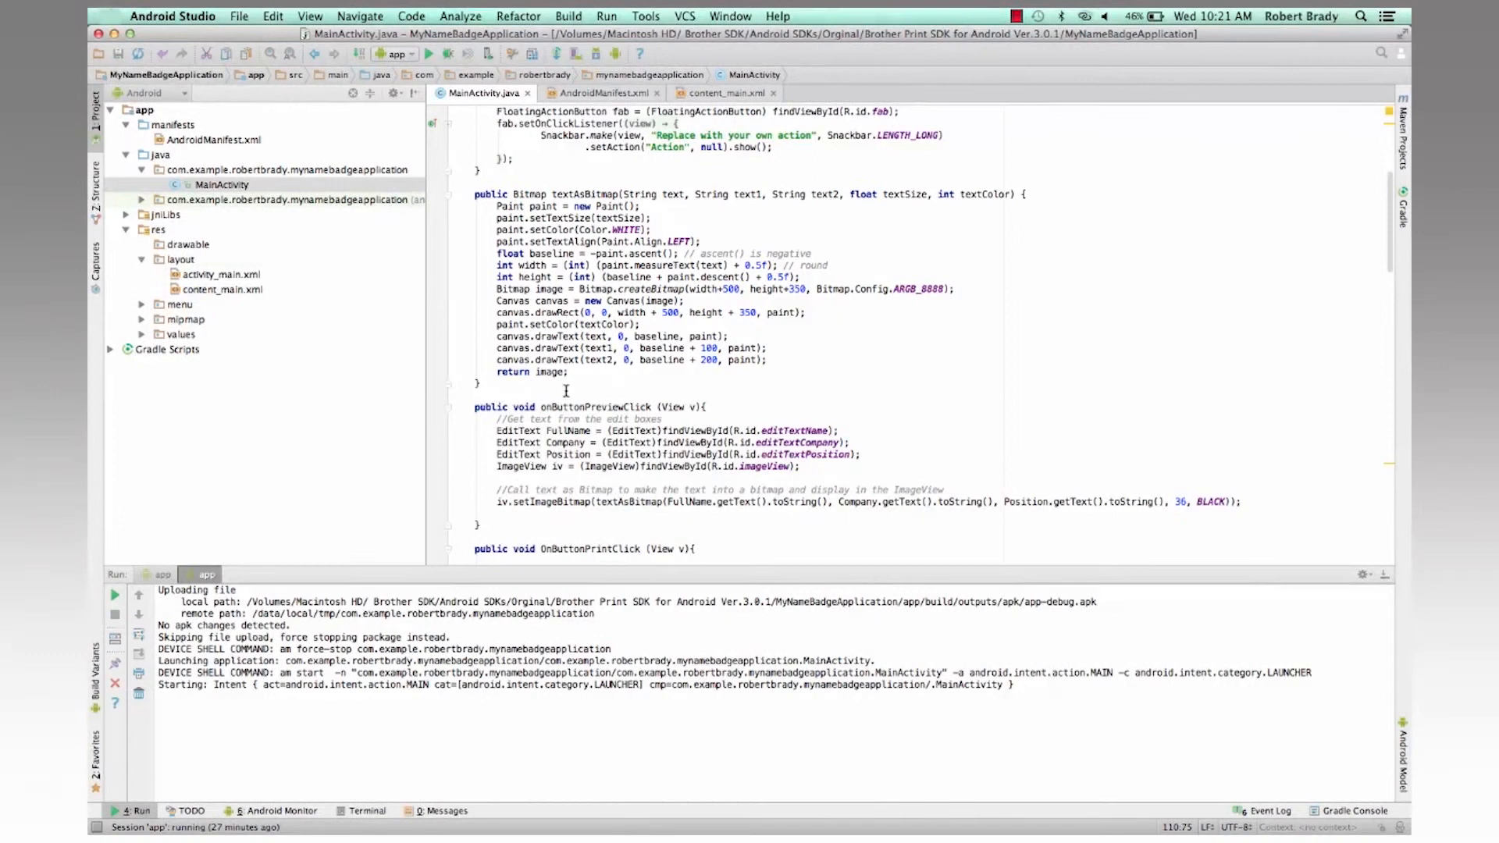
pyautogui.scroll(-3)
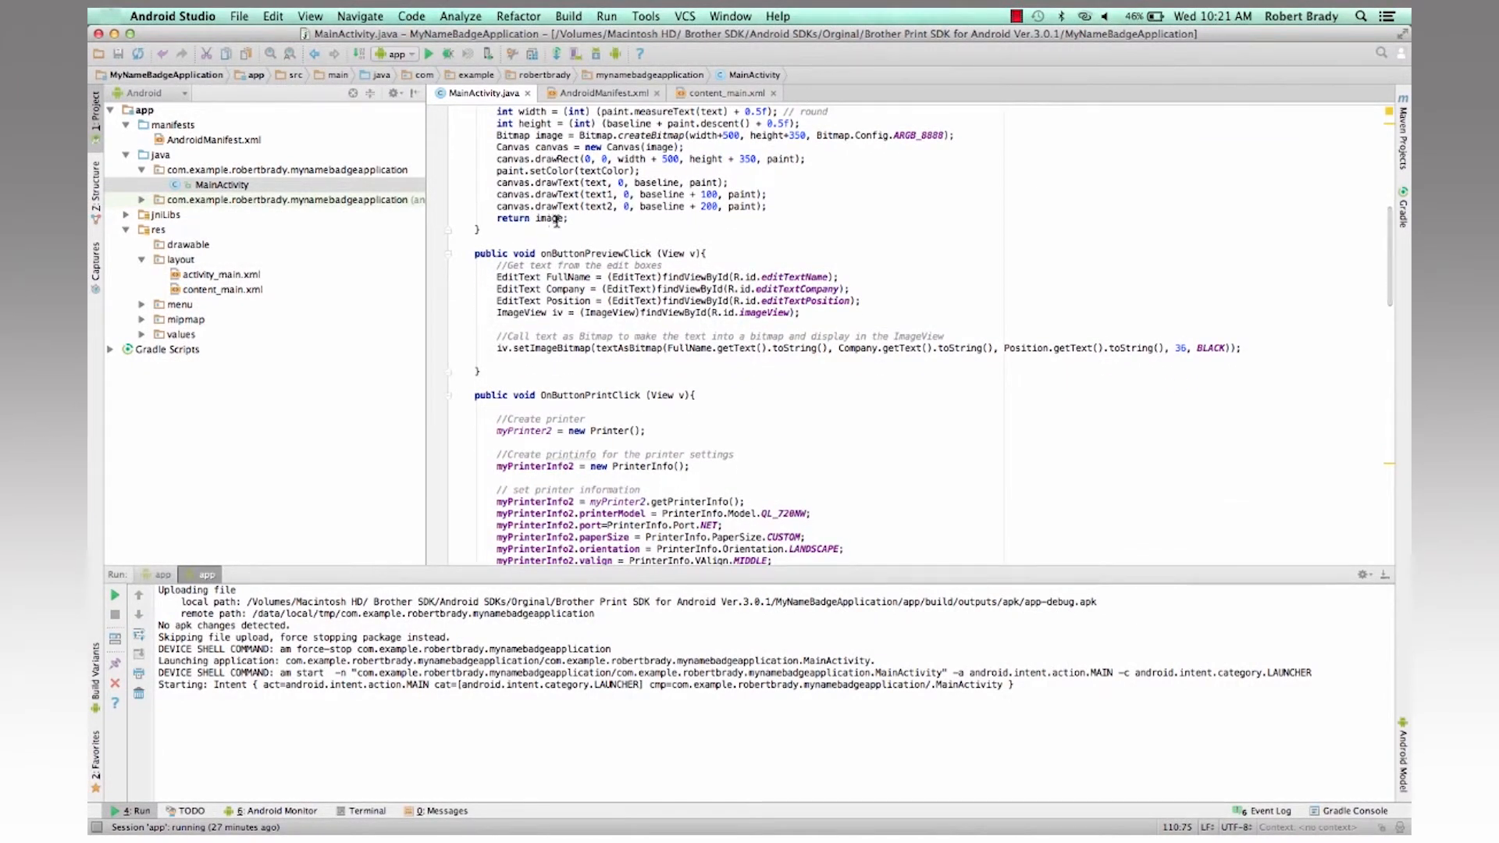
pyautogui.scroll(-3)
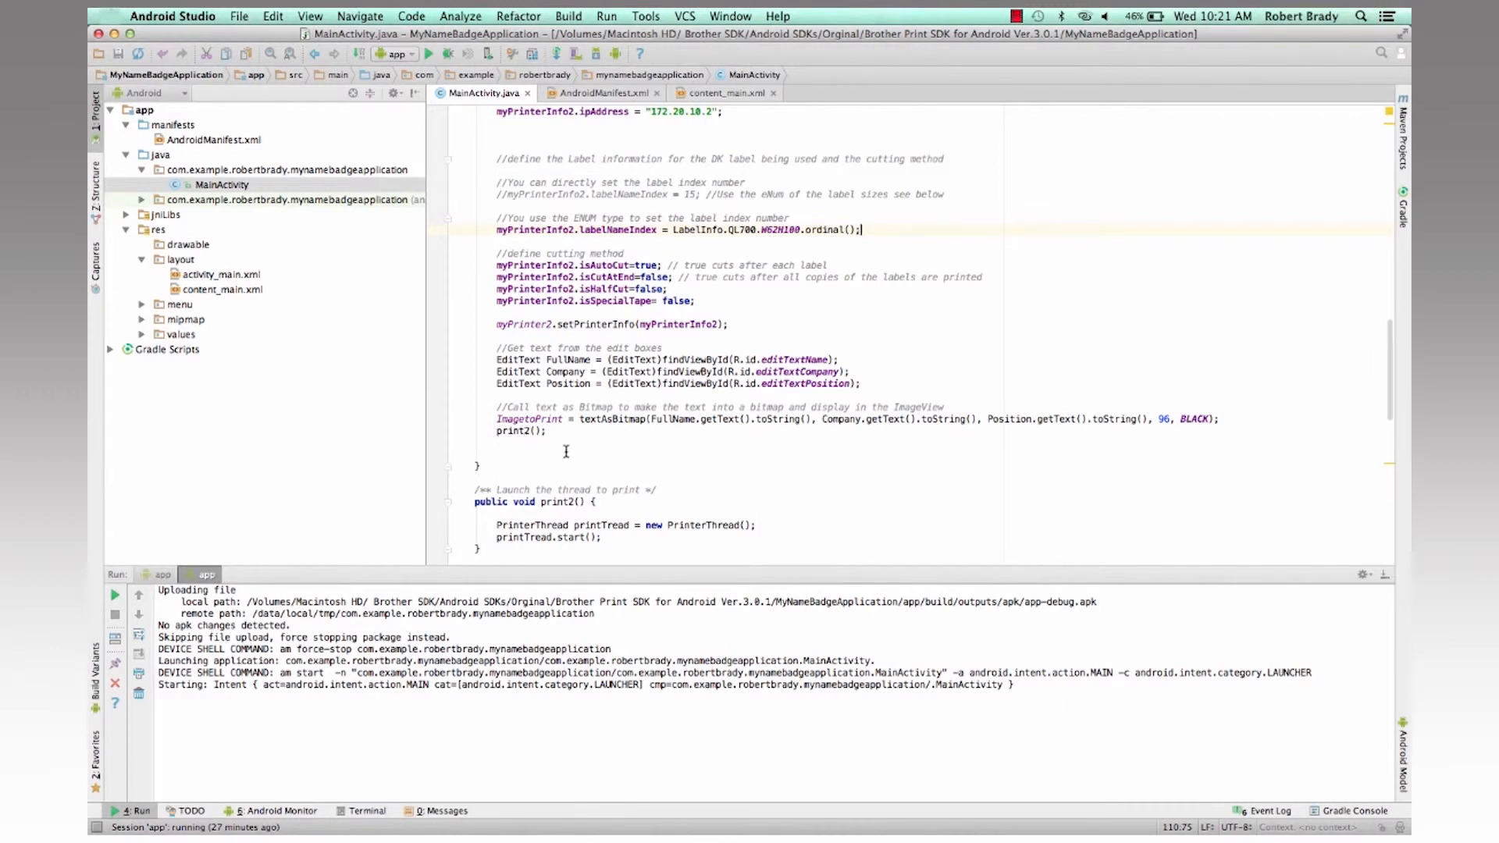
pyautogui.scroll(-3)
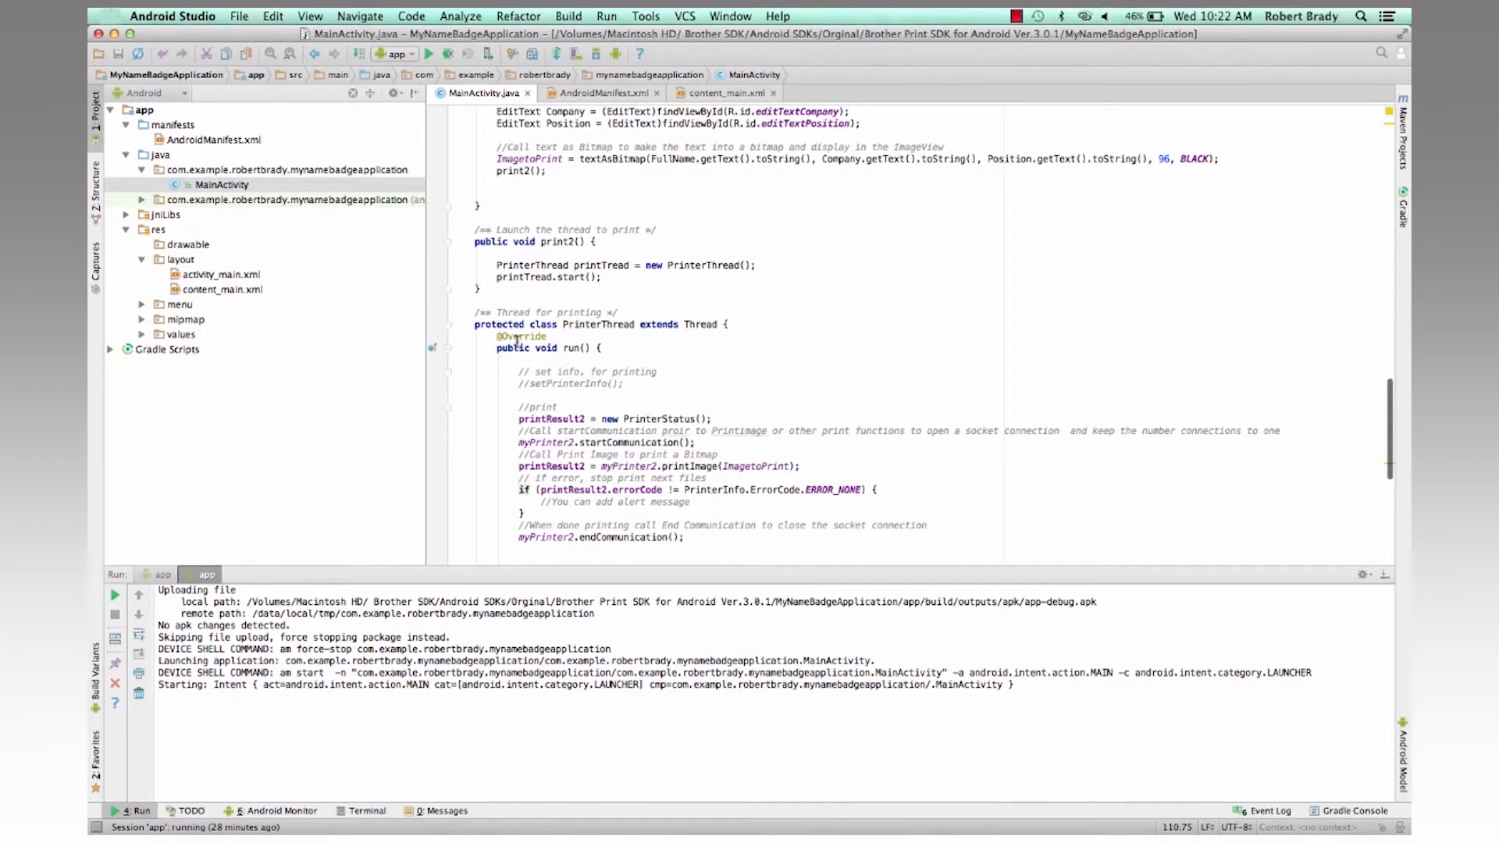
pyautogui.scroll(-3)
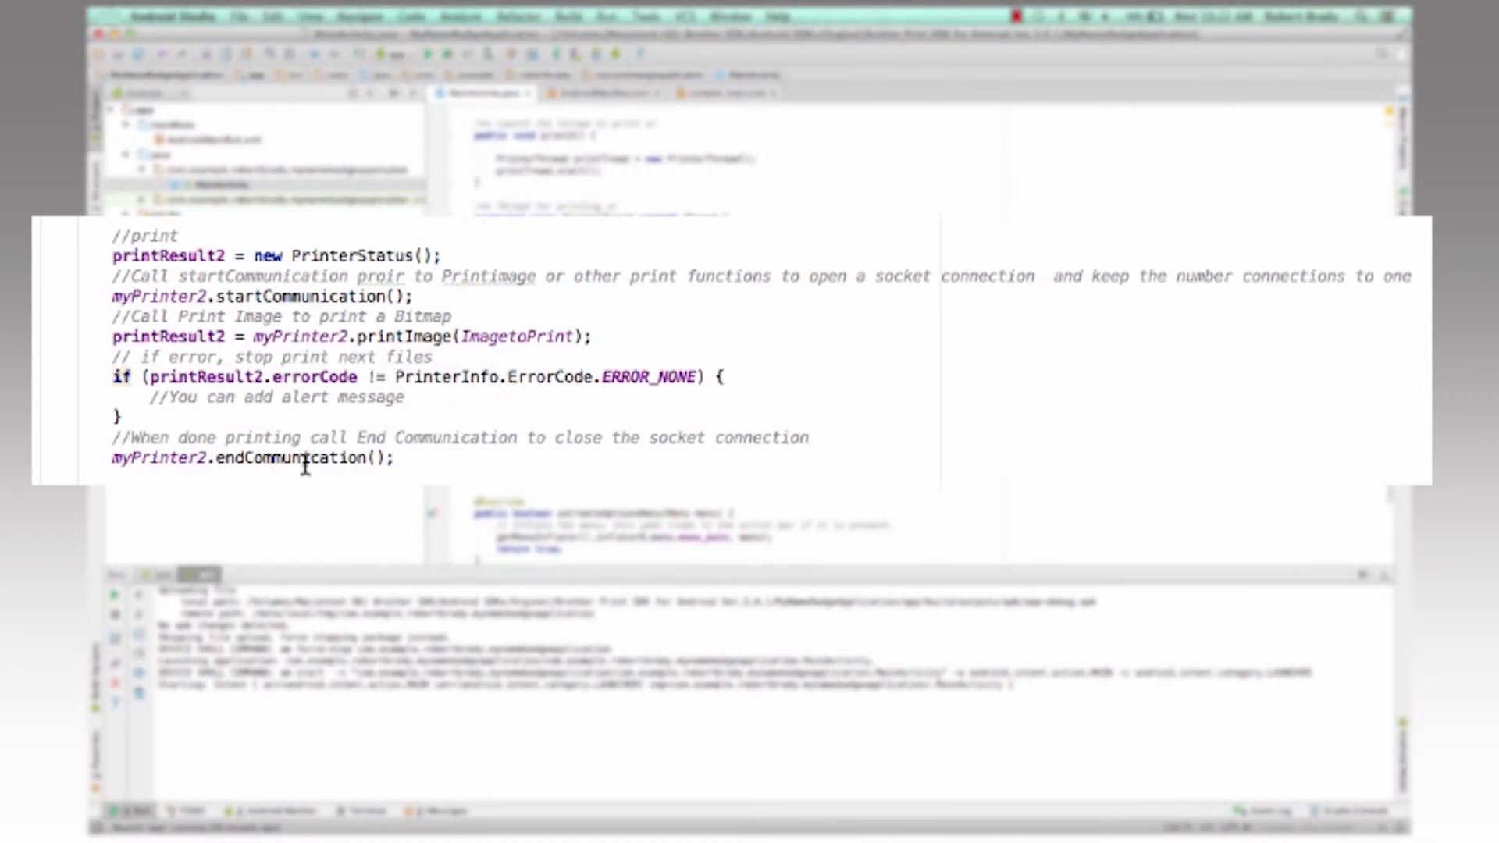
pyautogui.moveTo(392, 465)
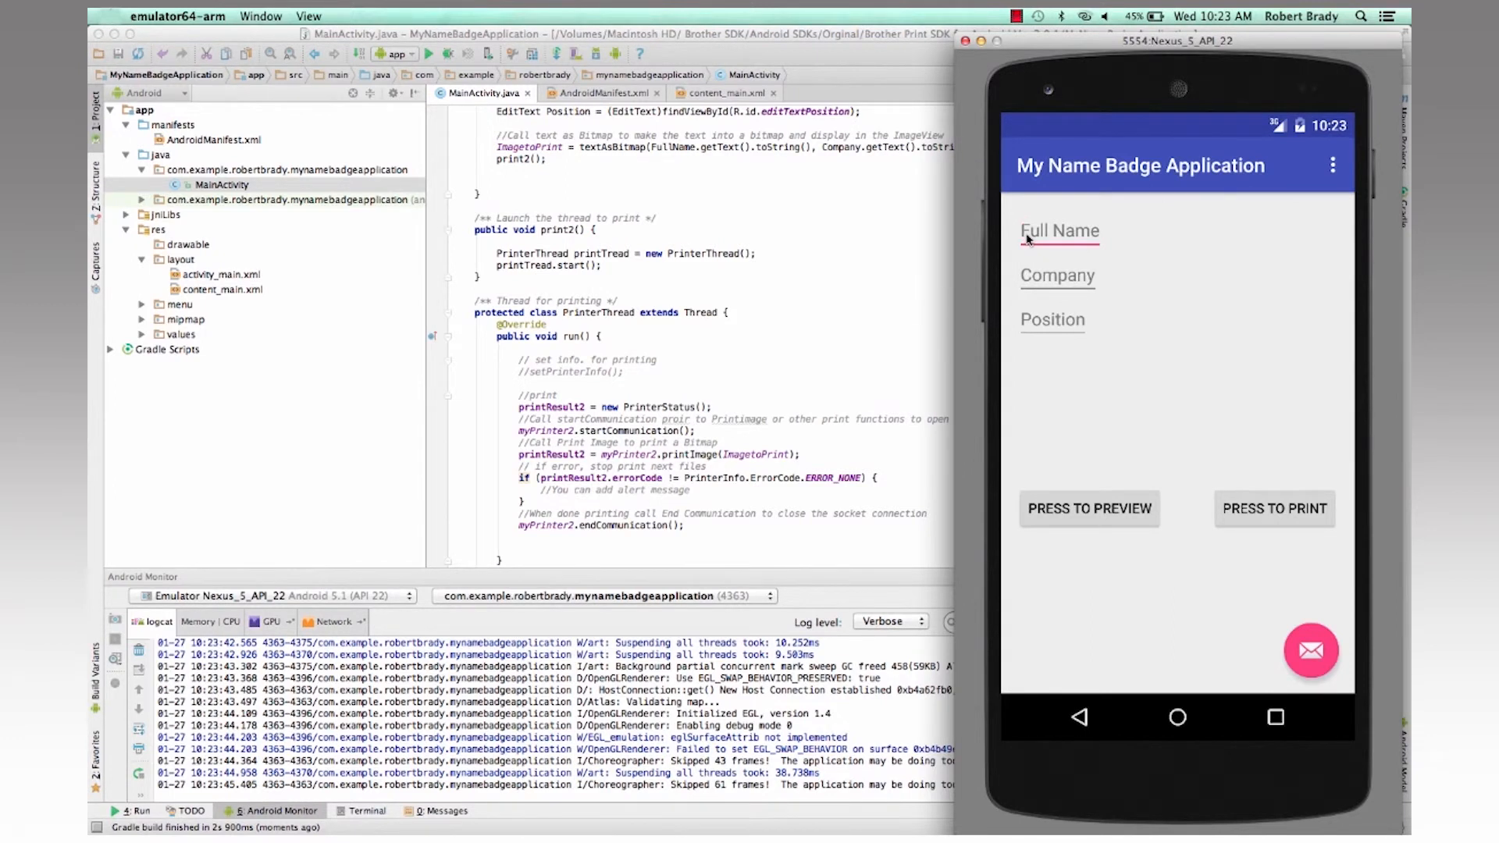
# Fill the badge form with Bob Brady, company Brother and position Product Manager.
pyautogui.write('Bob')
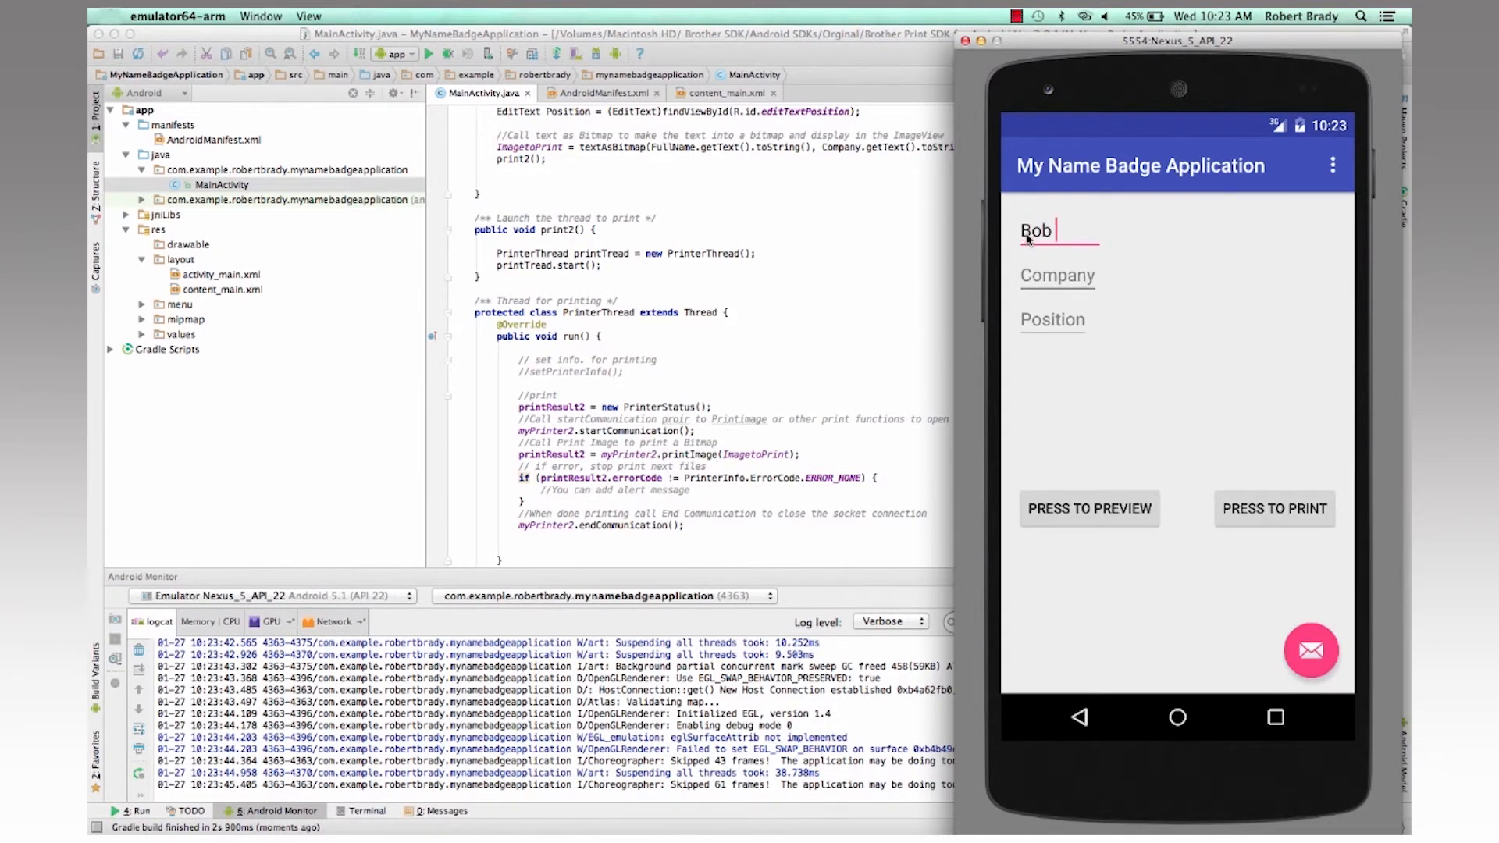
pyautogui.write('Brad')
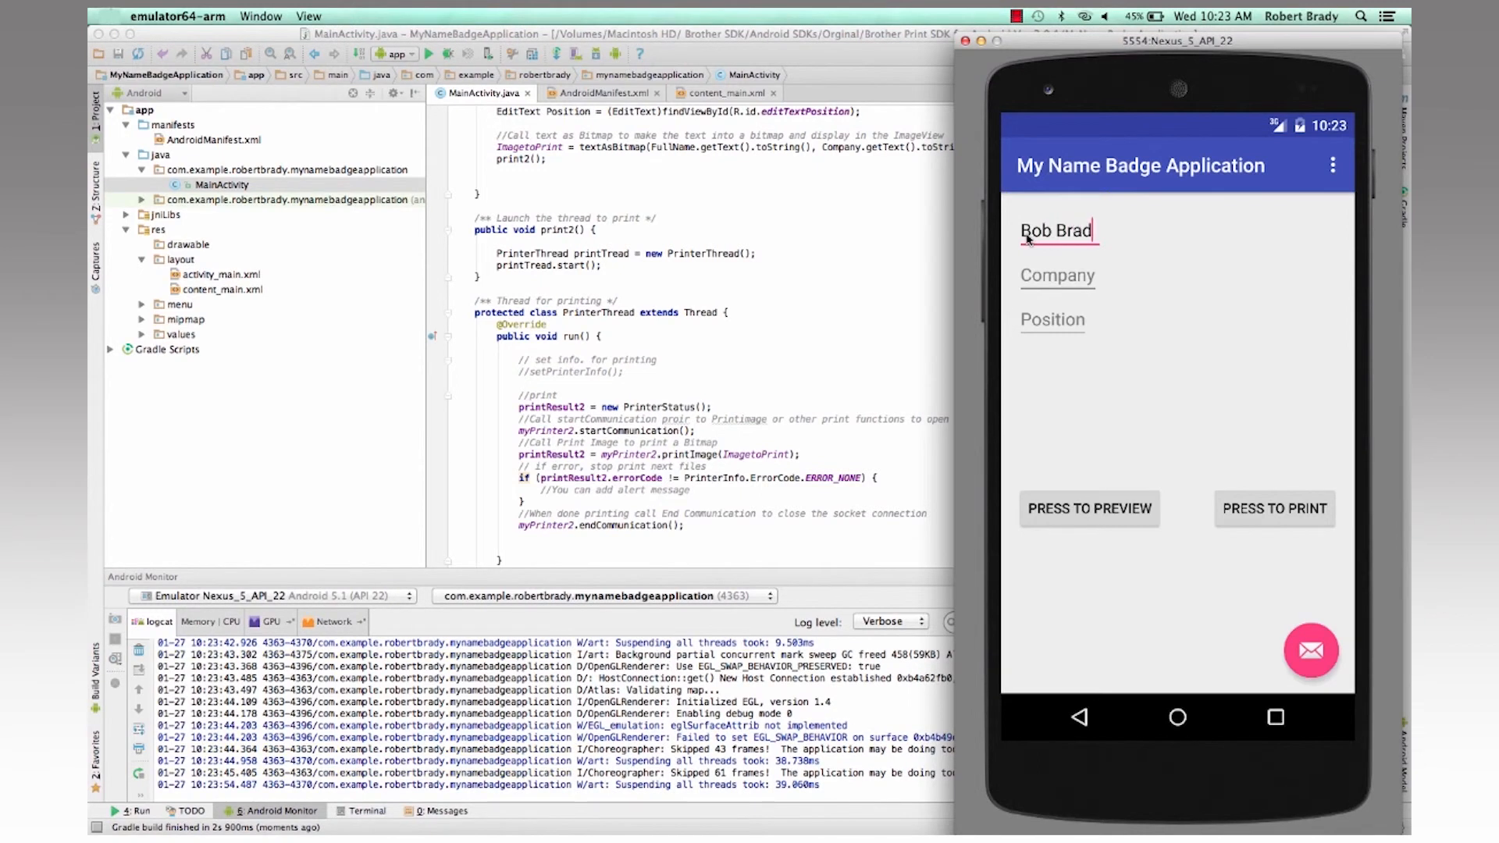
pyautogui.click(1057, 275)
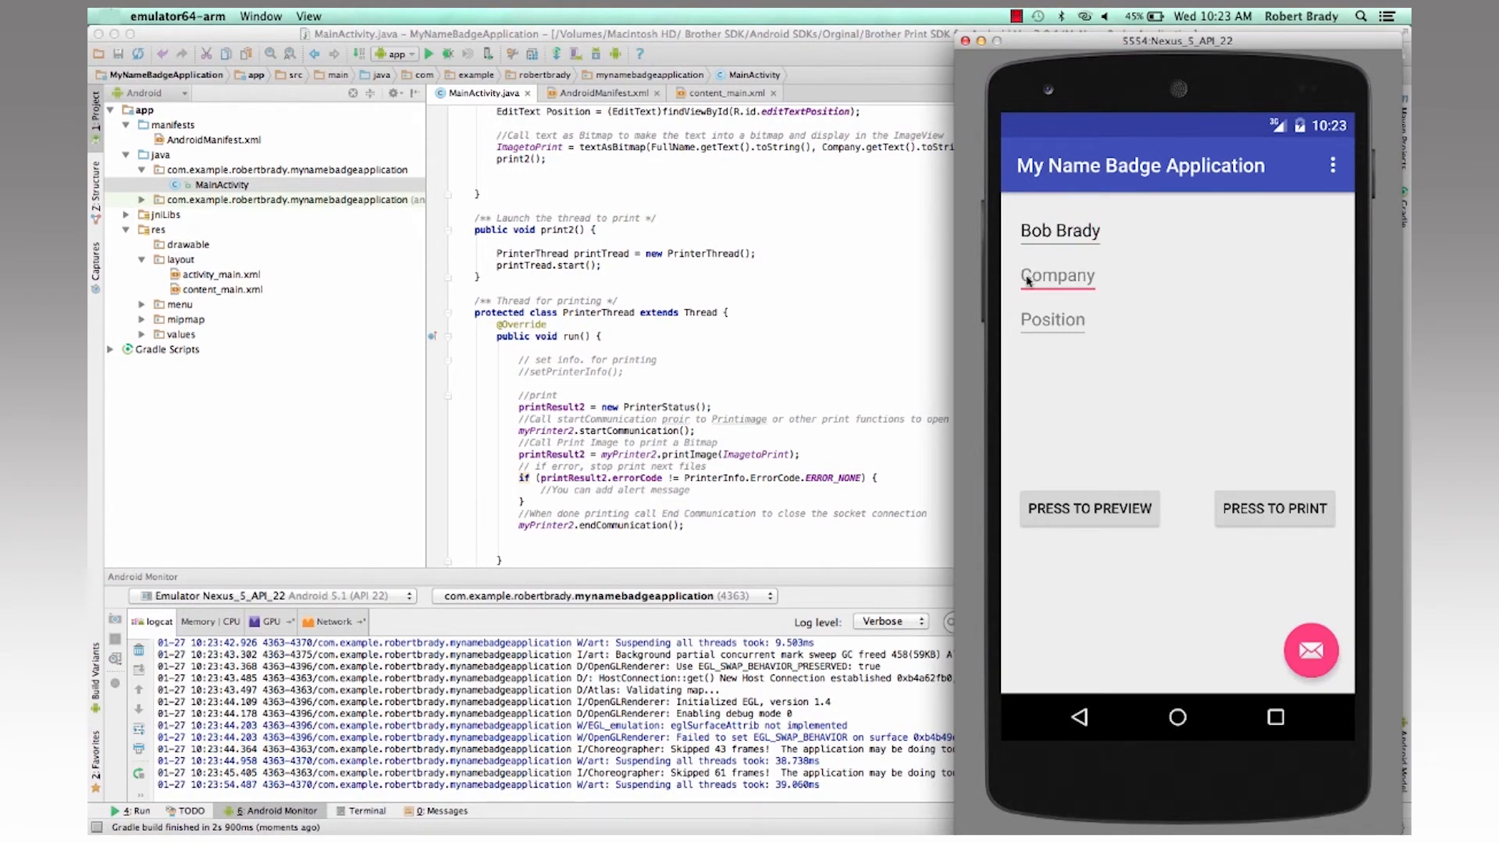
pyautogui.write('Brother')
pyautogui.click(1052, 320)
pyautogui.write('Re')
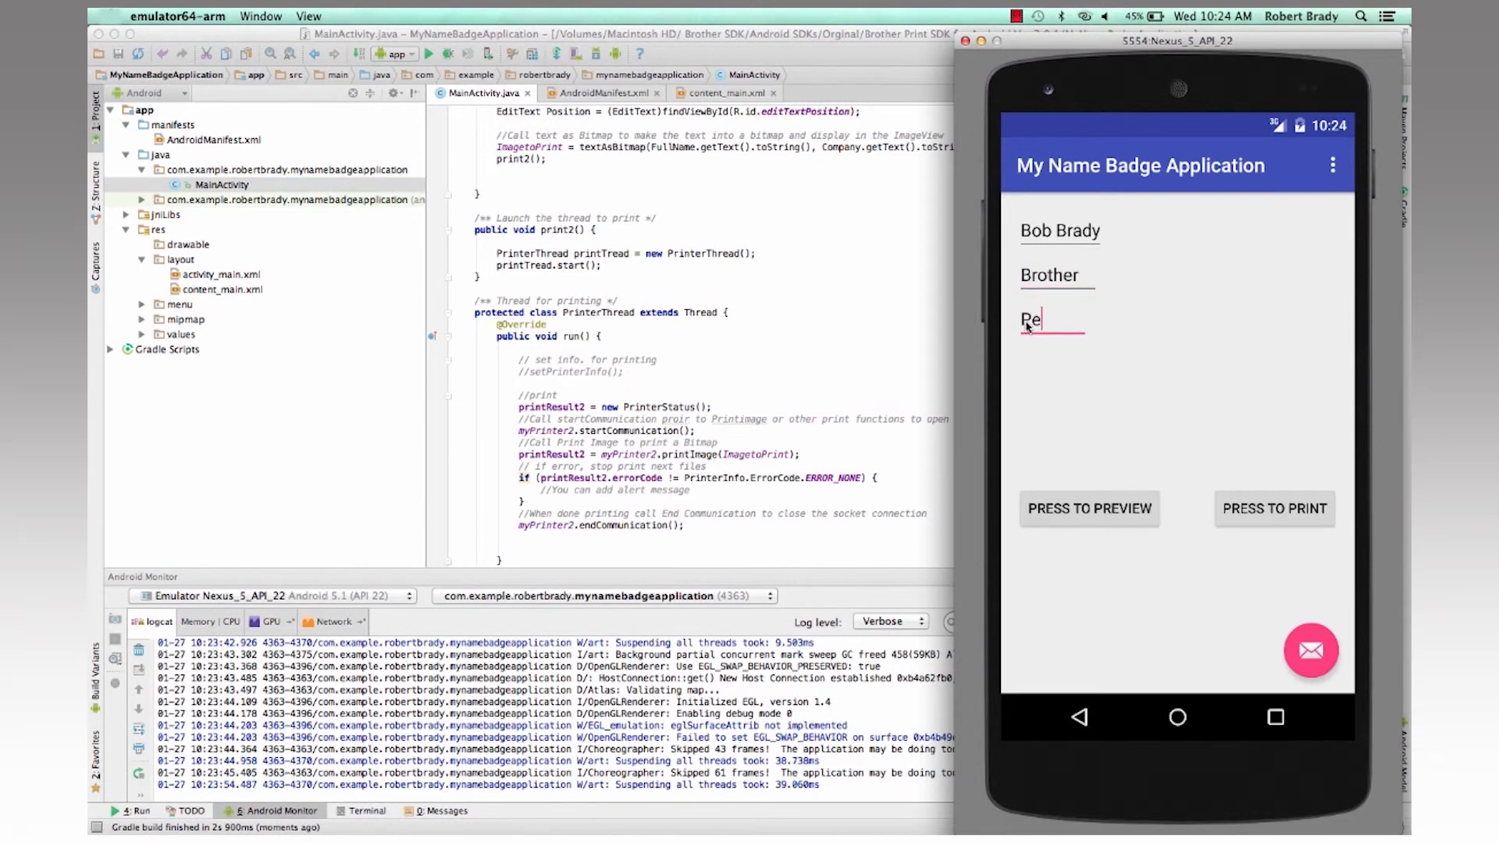
pyautogui.write('Product Mana')
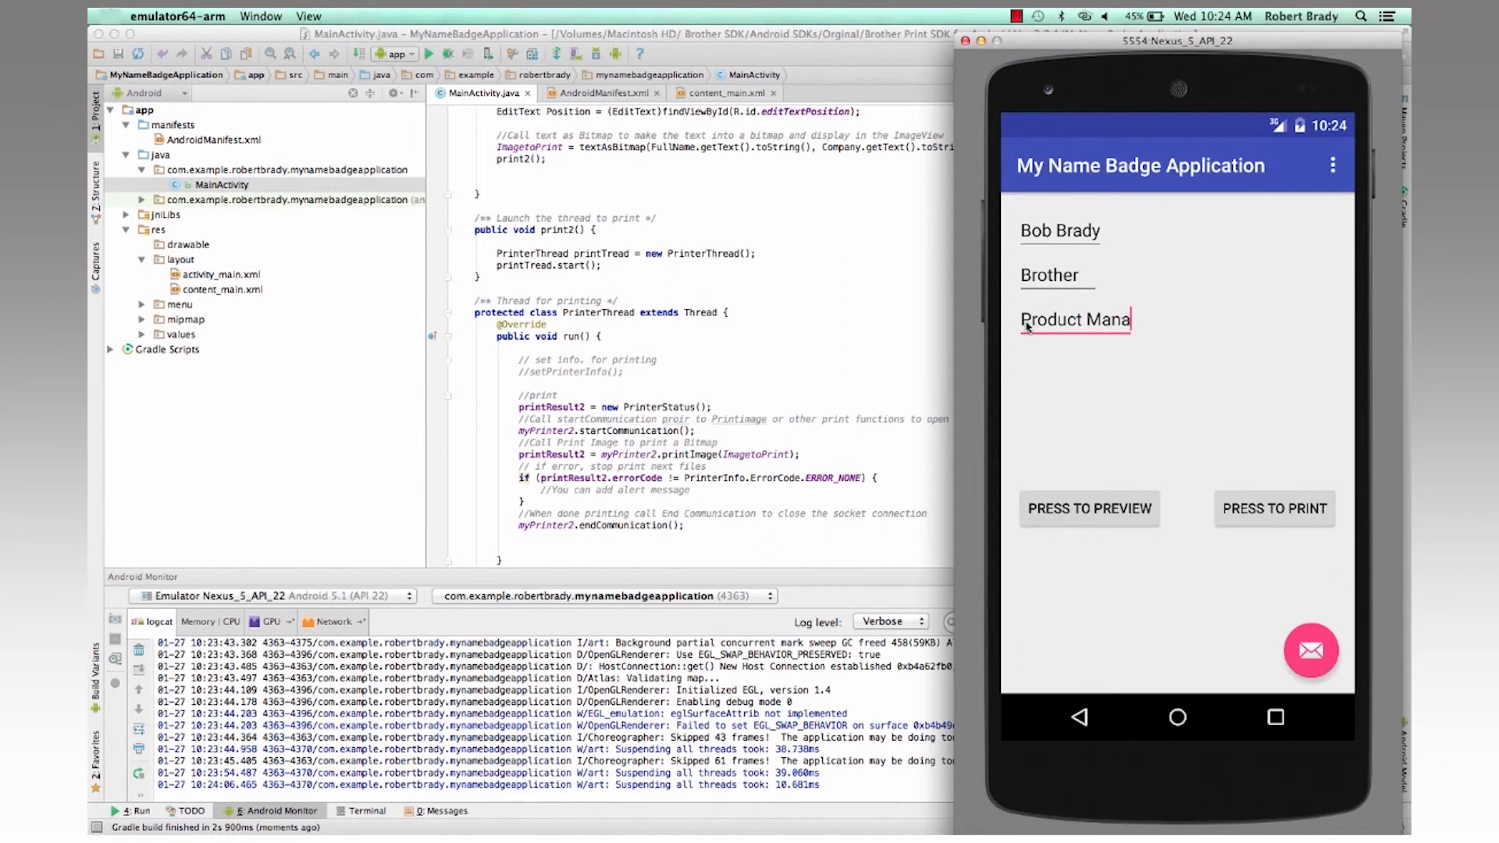
pyautogui.write('ger')
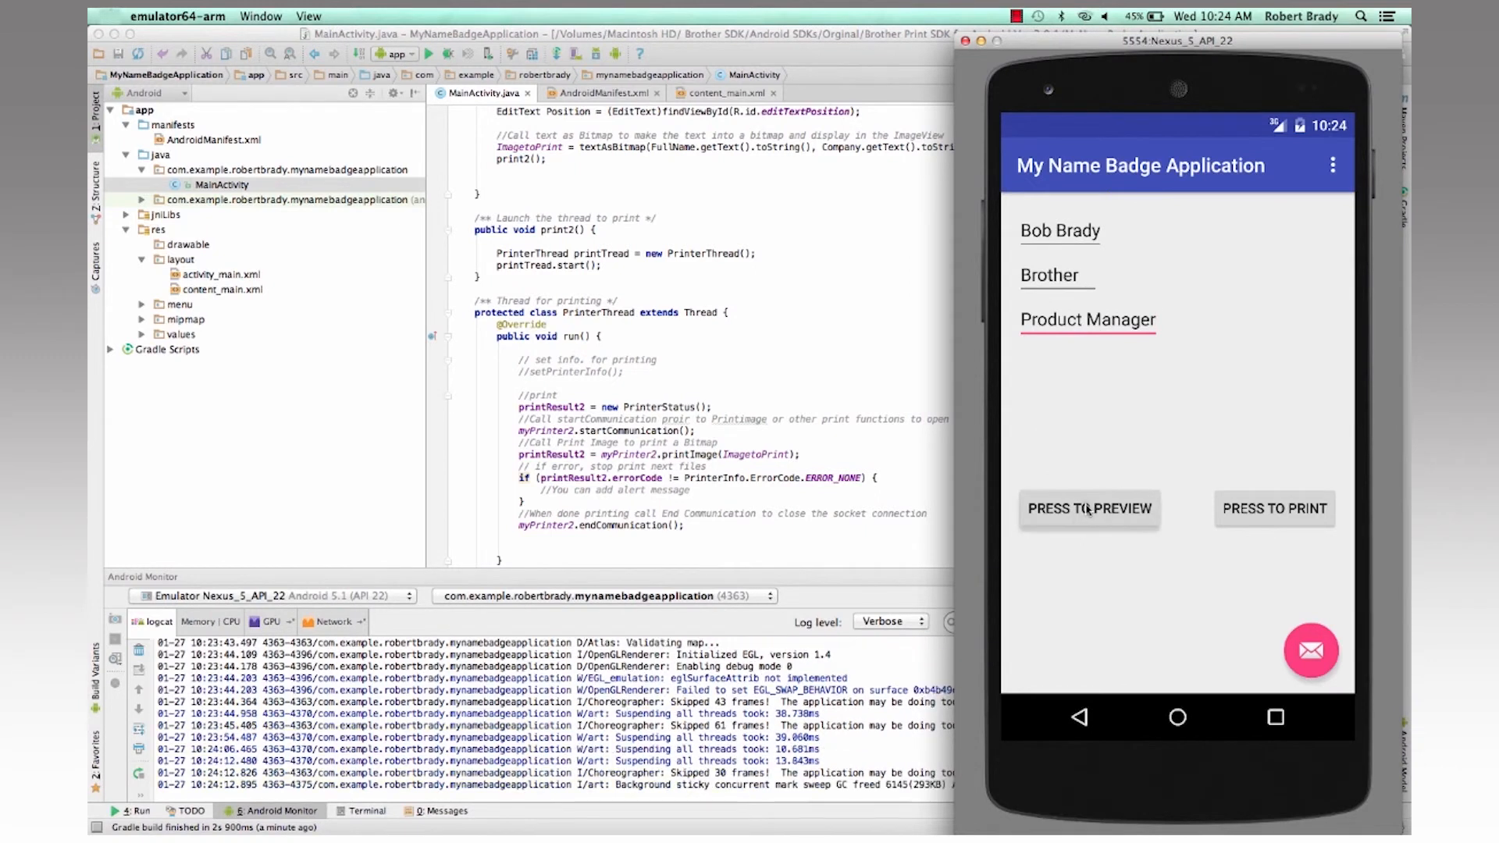
# Render the entered badge text — Bob Brady, Brother, Product Manager — as a label preview.
pyautogui.click(1087, 318)
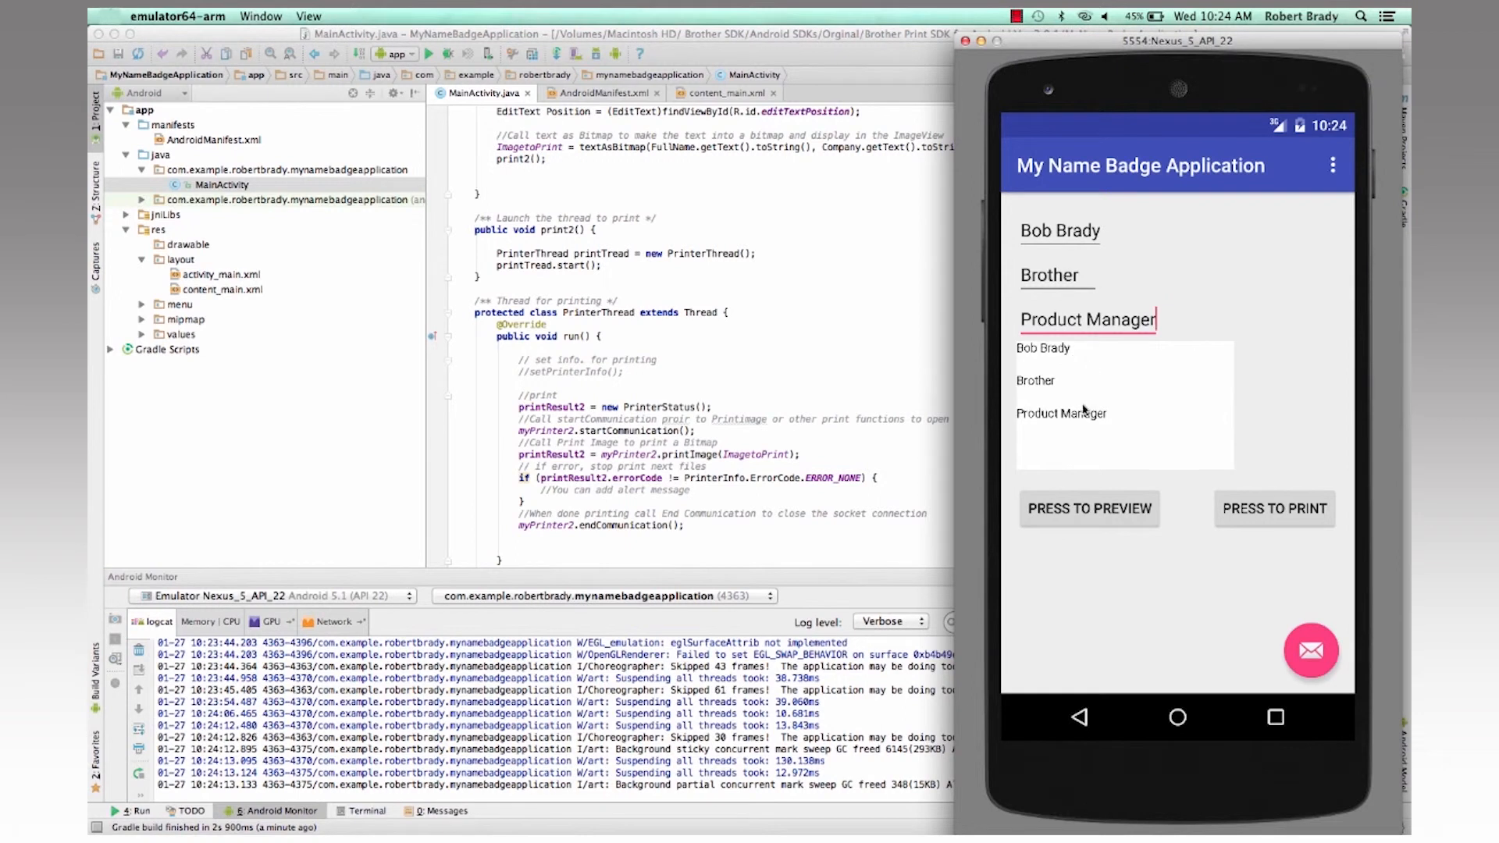
pyautogui.moveTo(1084, 410)
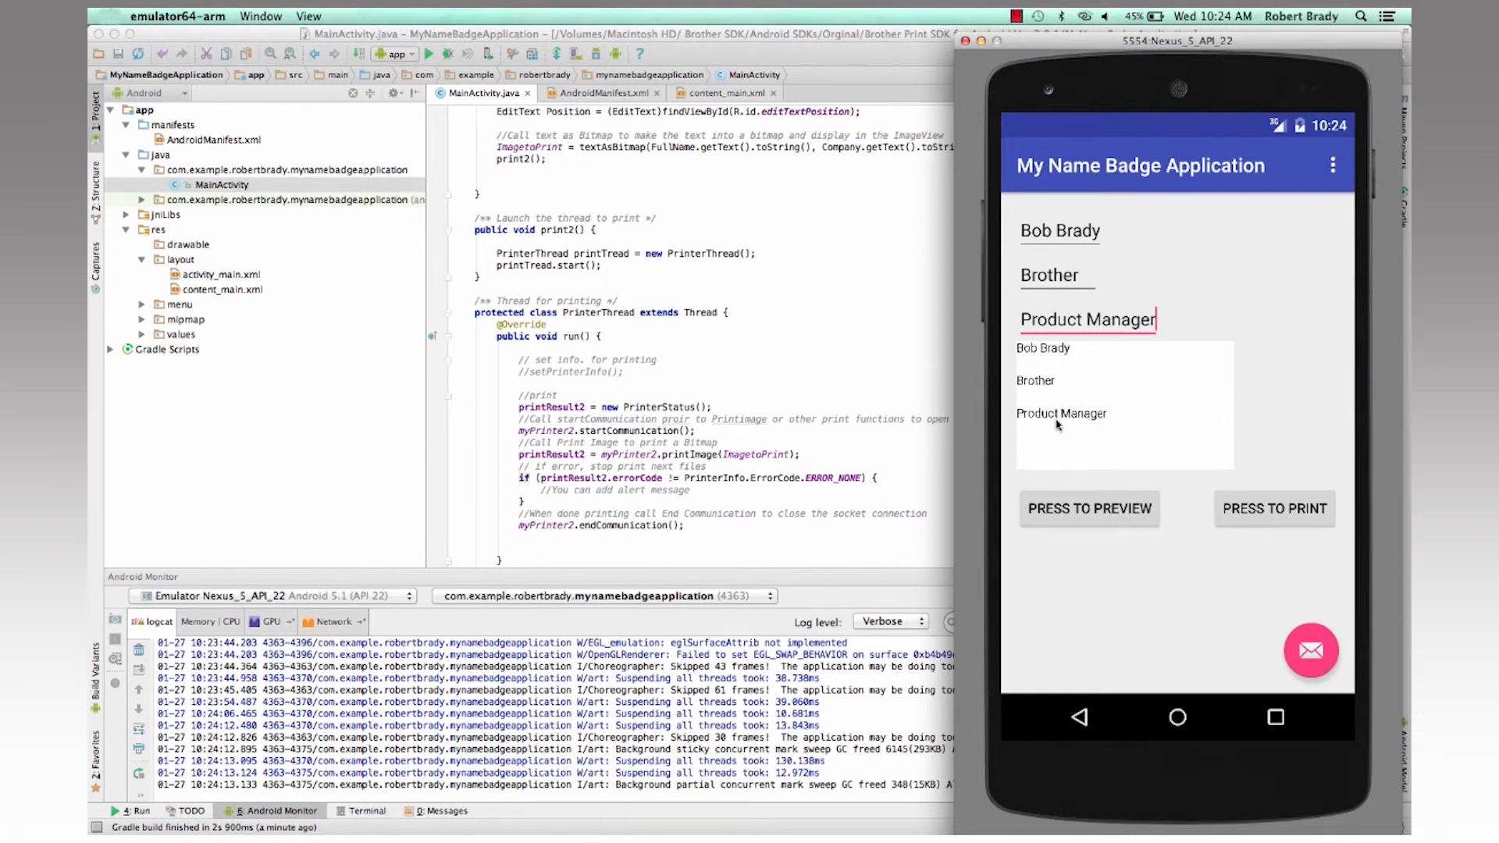